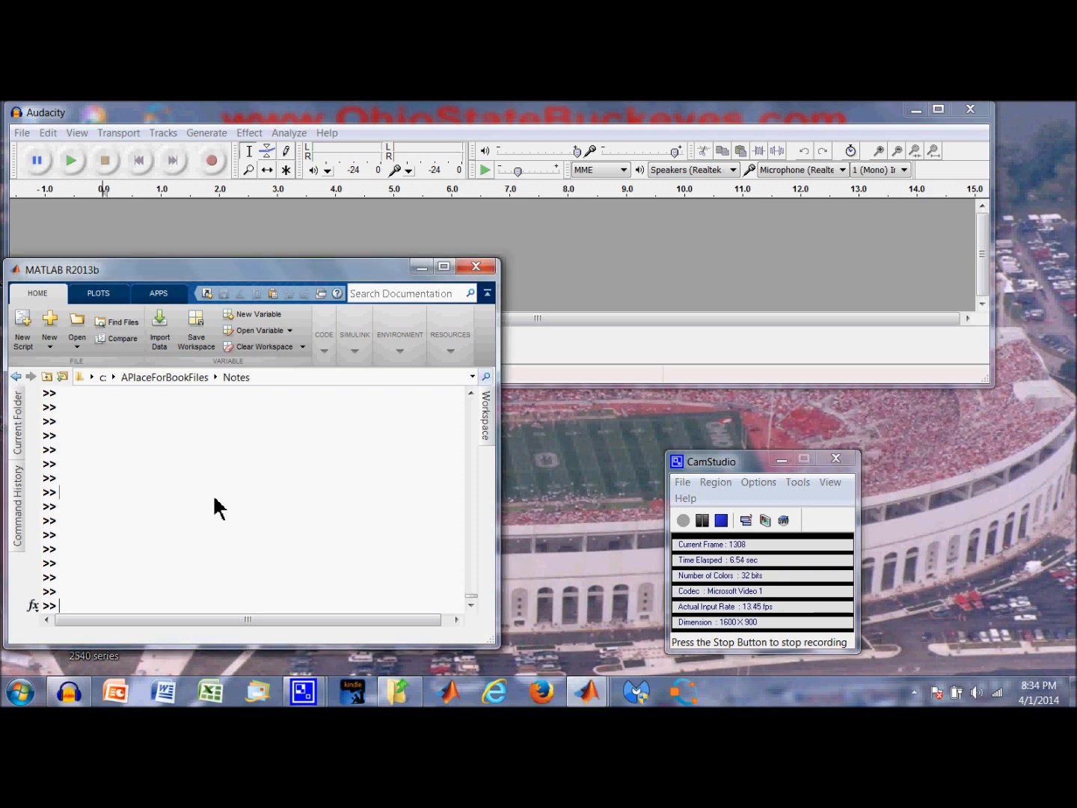
{"action": "mouse_move", "coordinate": [282, 143]}
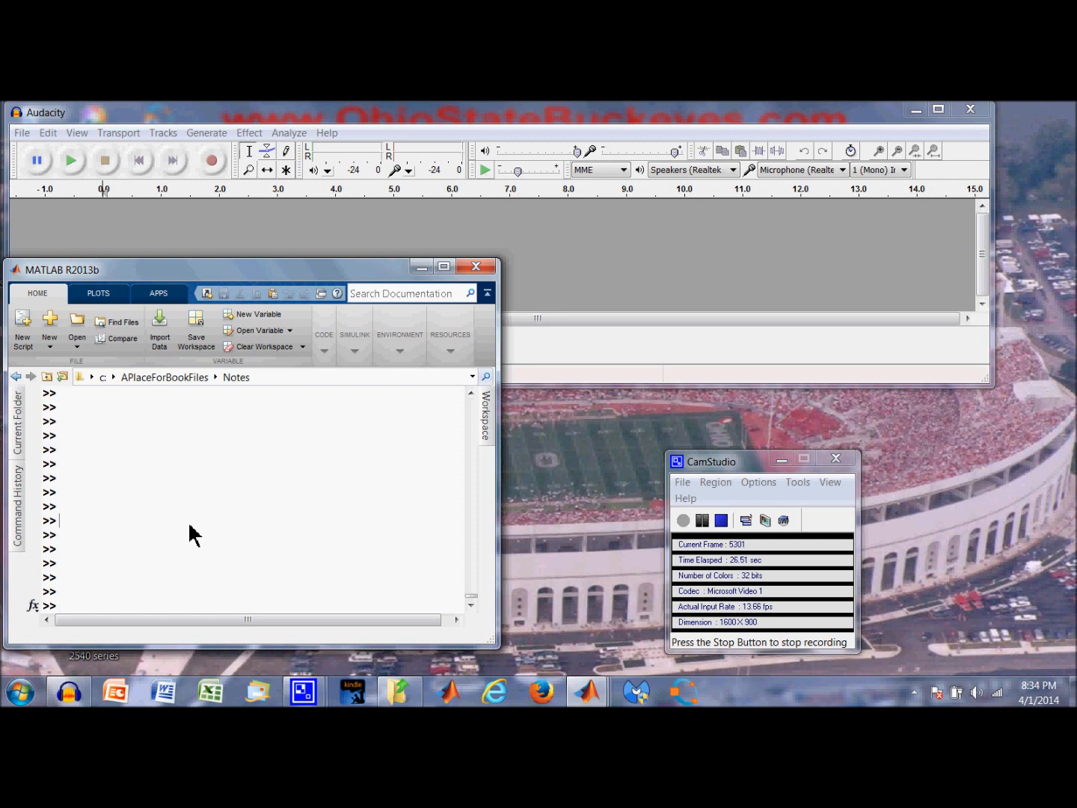
- Enter CollectPianoNotesMat at the >> prompt without running it yet
{"action": "type", "text": "c"}
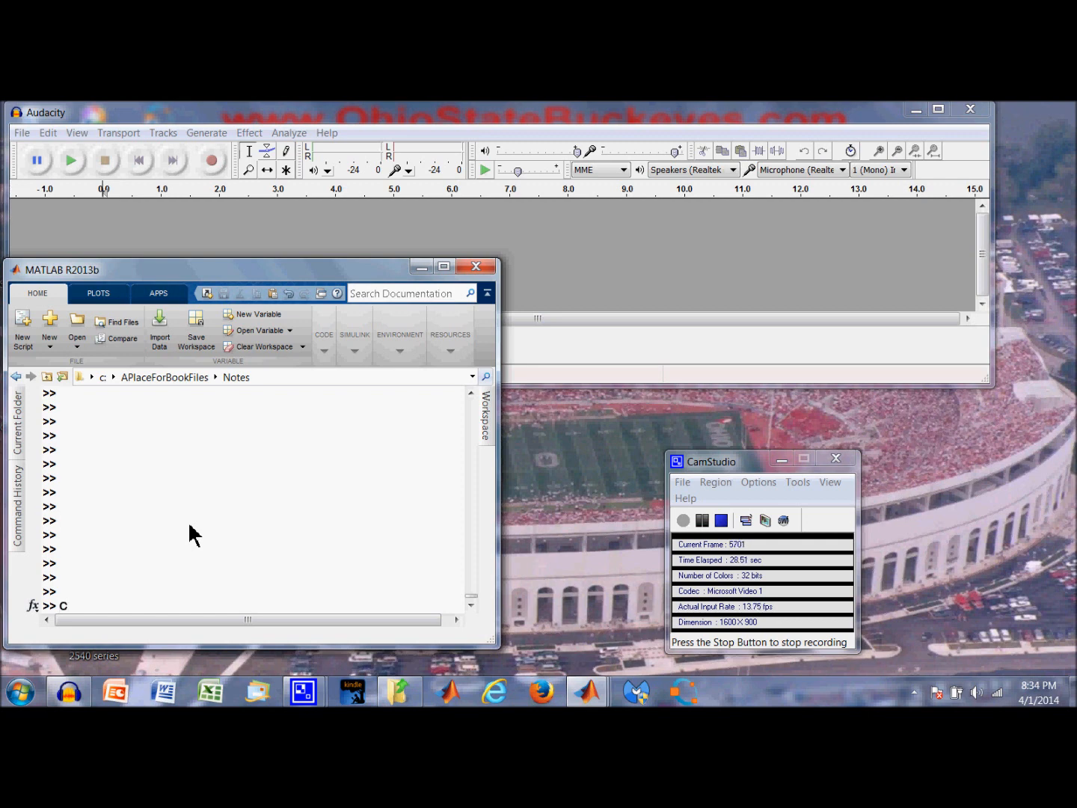
{"action": "type", "text": "ollectP"}
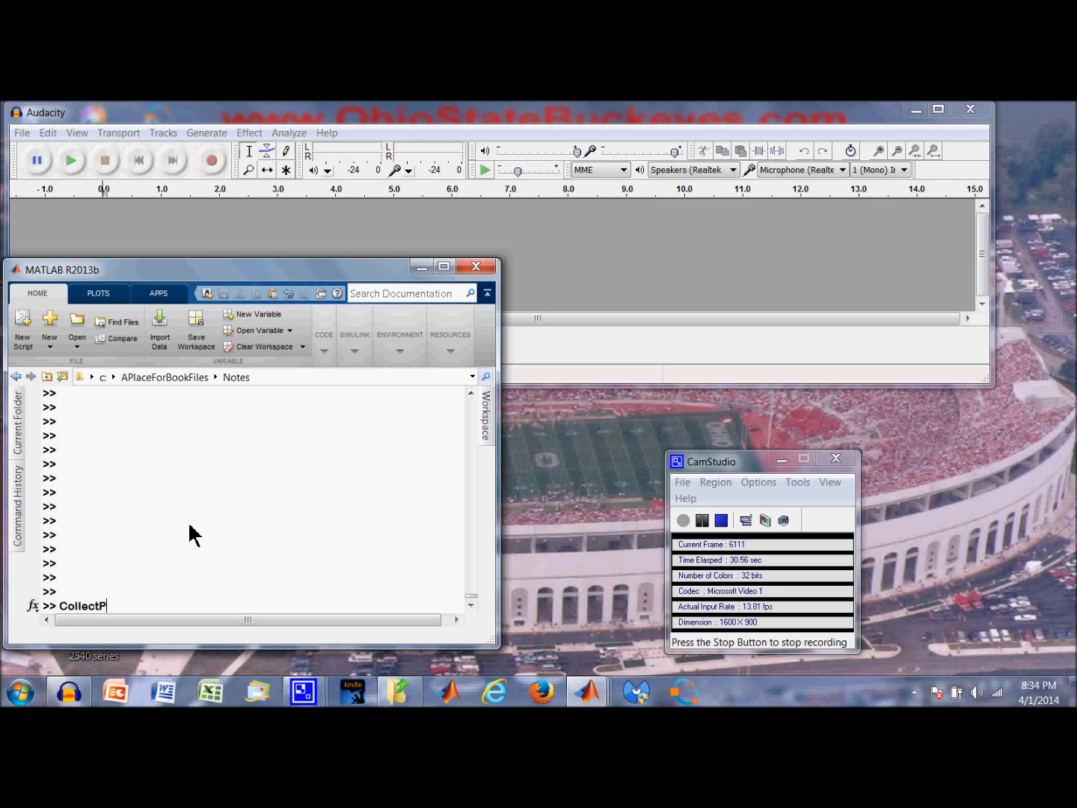
{"action": "type", "text": "ianoN"}
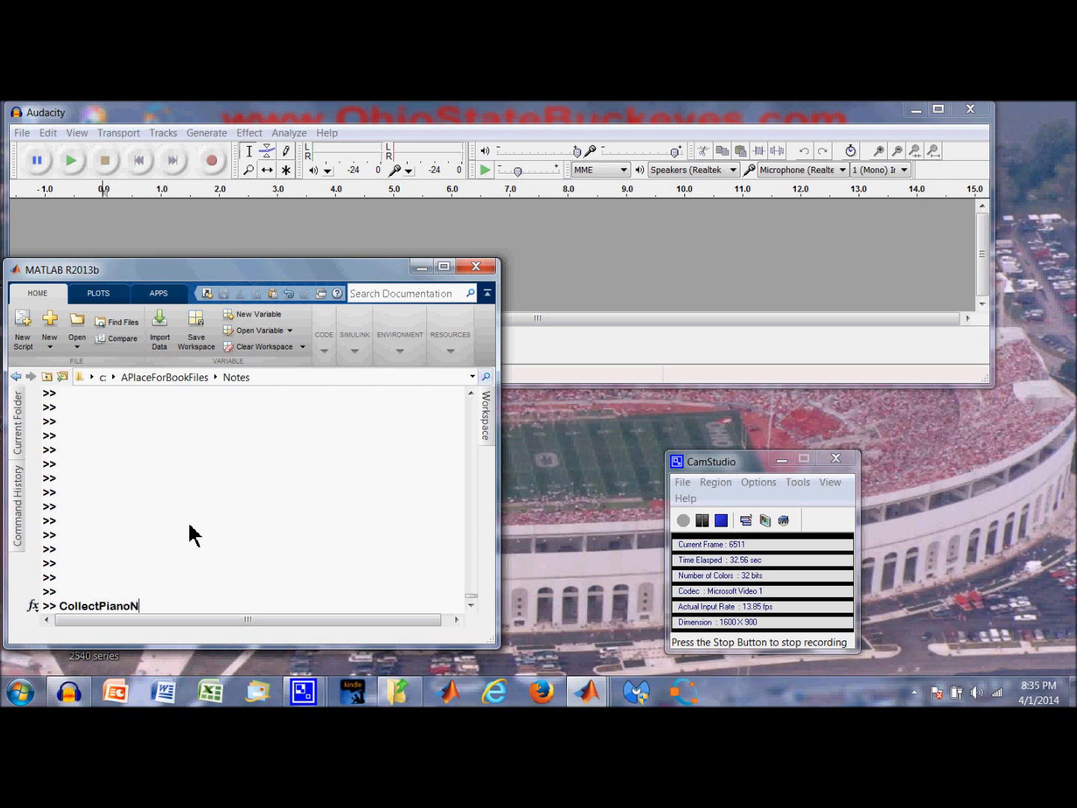
{"action": "type", "text": "otes"}
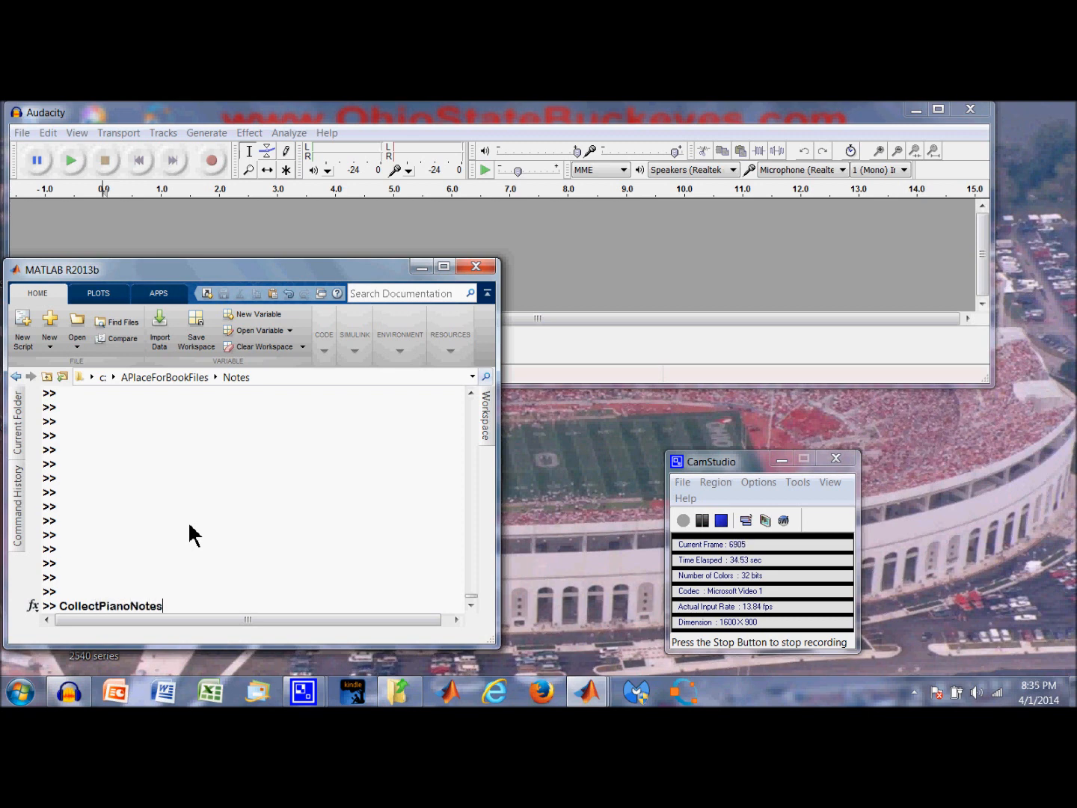
{"action": "type", "text": "Mat"}
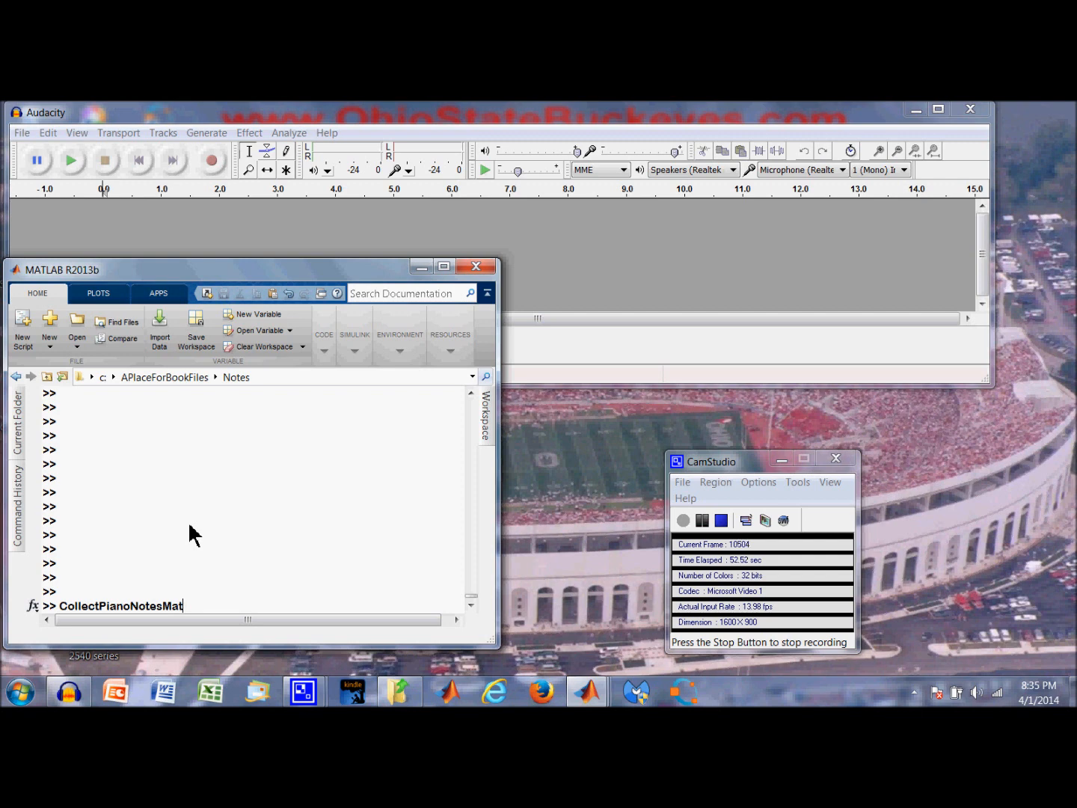
- Run CollectPianoNotesMat and read its greeting and Audacity recording instructions
{"action": "key", "text": "enter"}
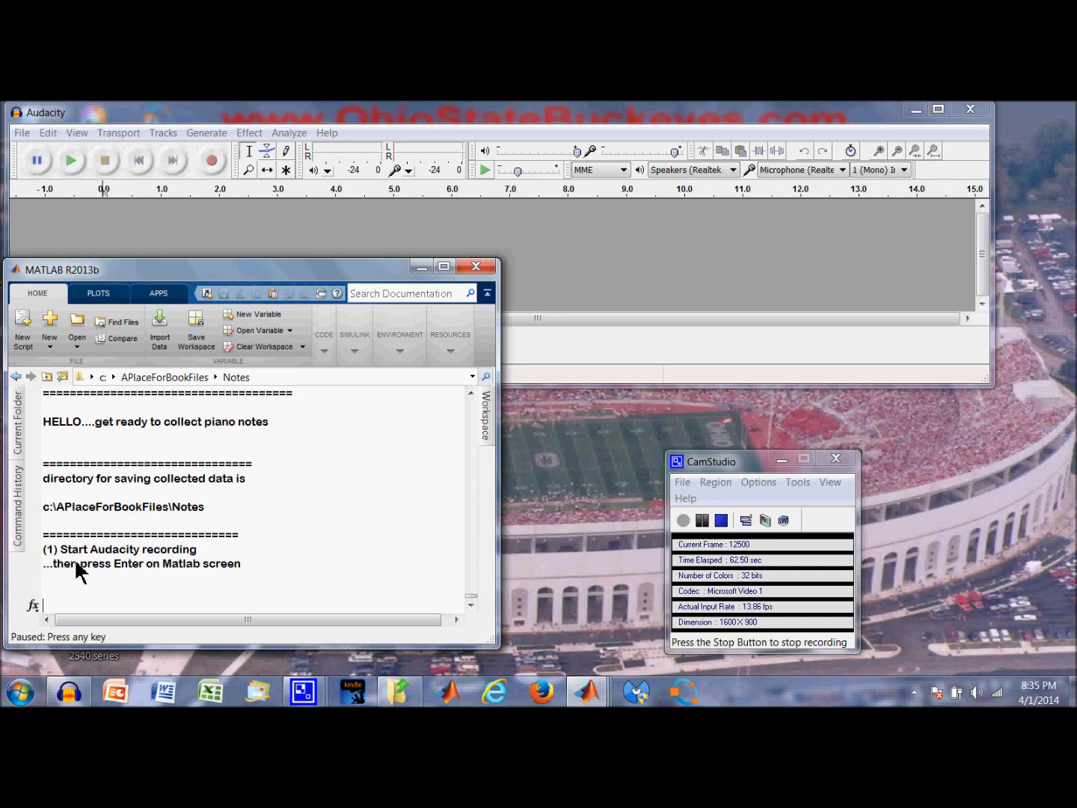
{"action": "mouse_move", "coordinate": [179, 242]}
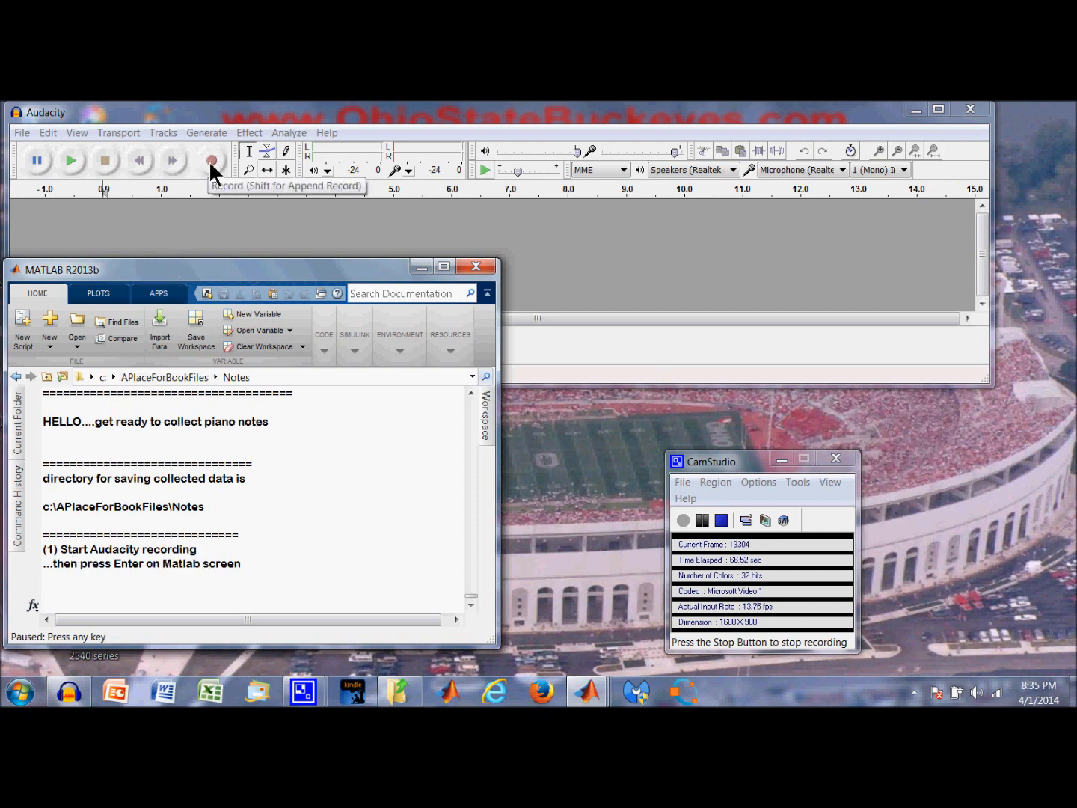
- Start the Audacity recording and return to the MATLAB session awaiting a key strike
{"action": "left_click", "coordinate": [212, 160]}
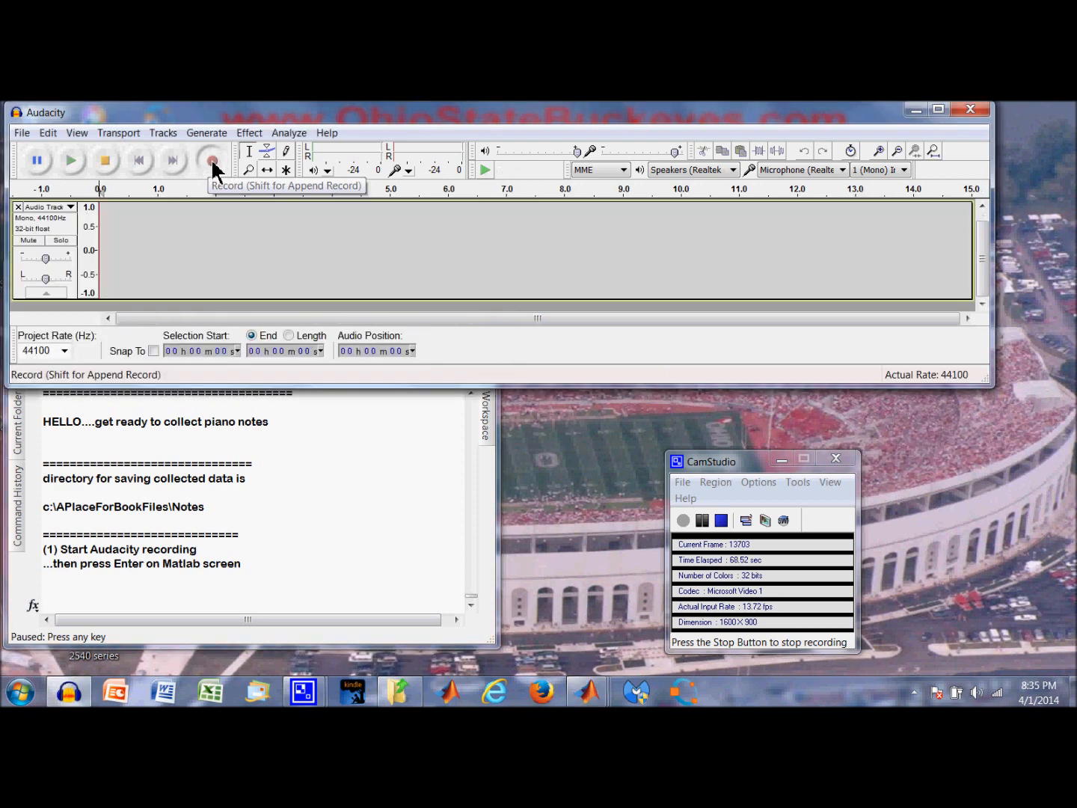
{"action": "left_click", "coordinate": [213, 160]}
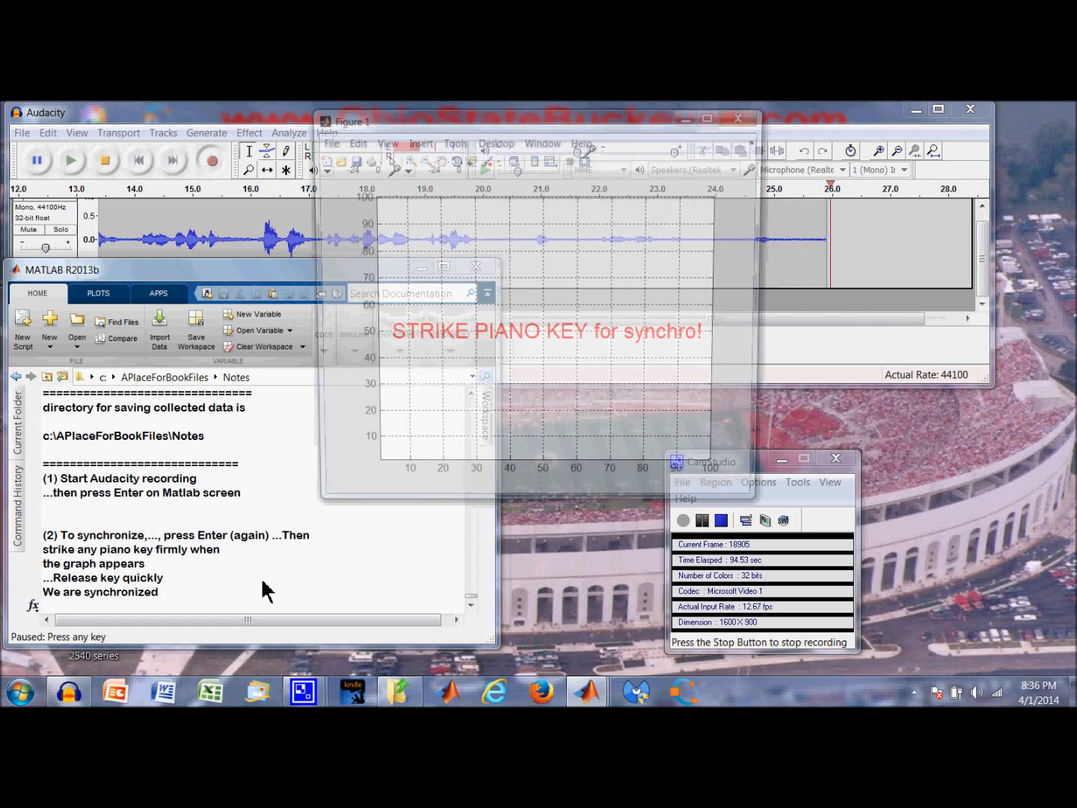
- Synchronize the script with the recording and capture the first note, saving it
{"action": "key", "text": "enter"}
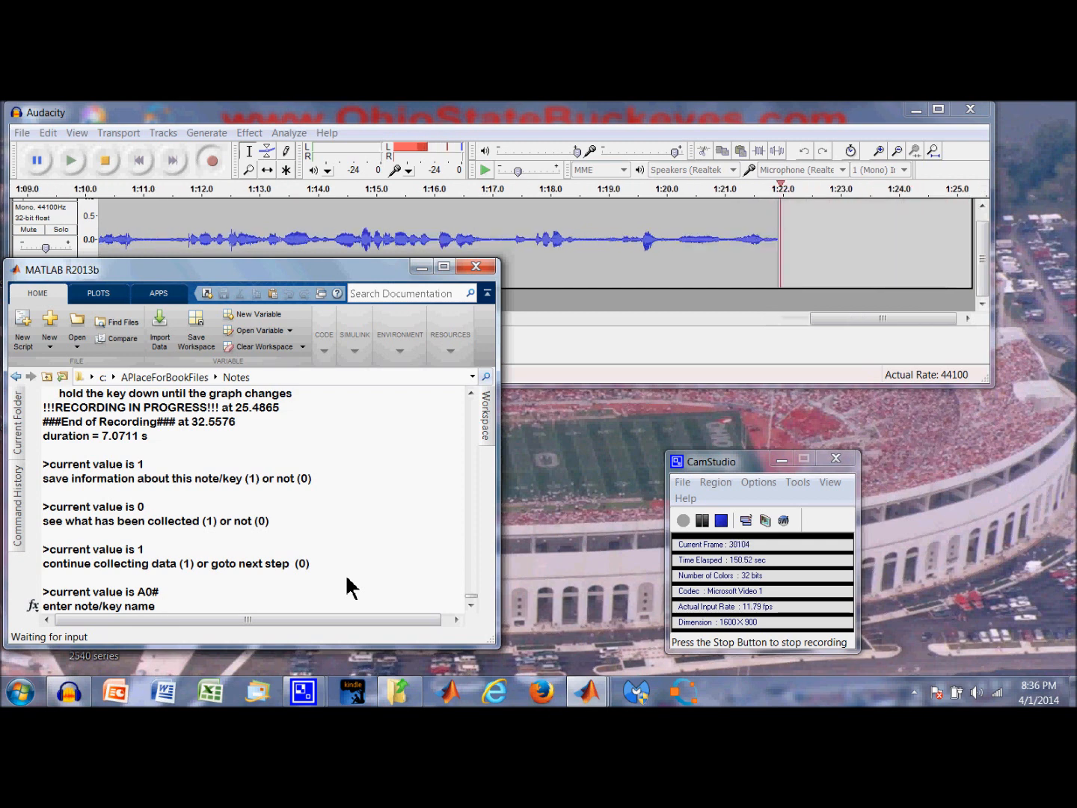
- Record A0# as the second note, save and view it (1), then stop collecting (0)
{"action": "key", "text": "enter"}
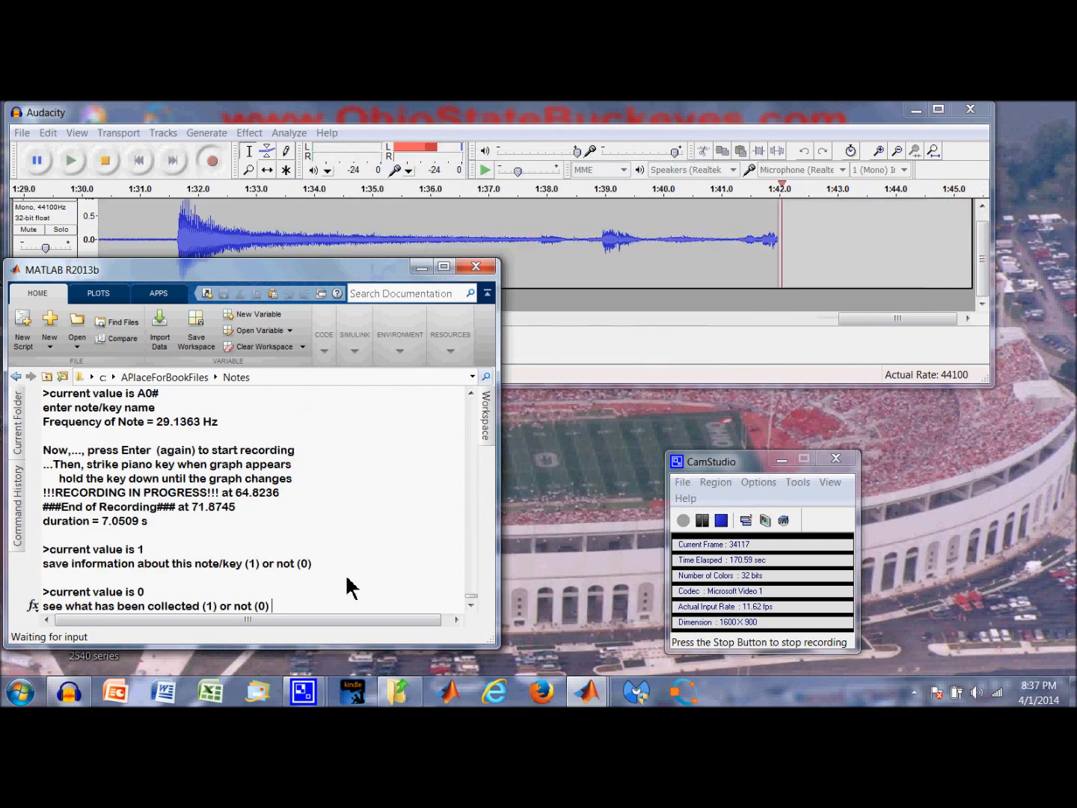
{"action": "type", "text": "1"}
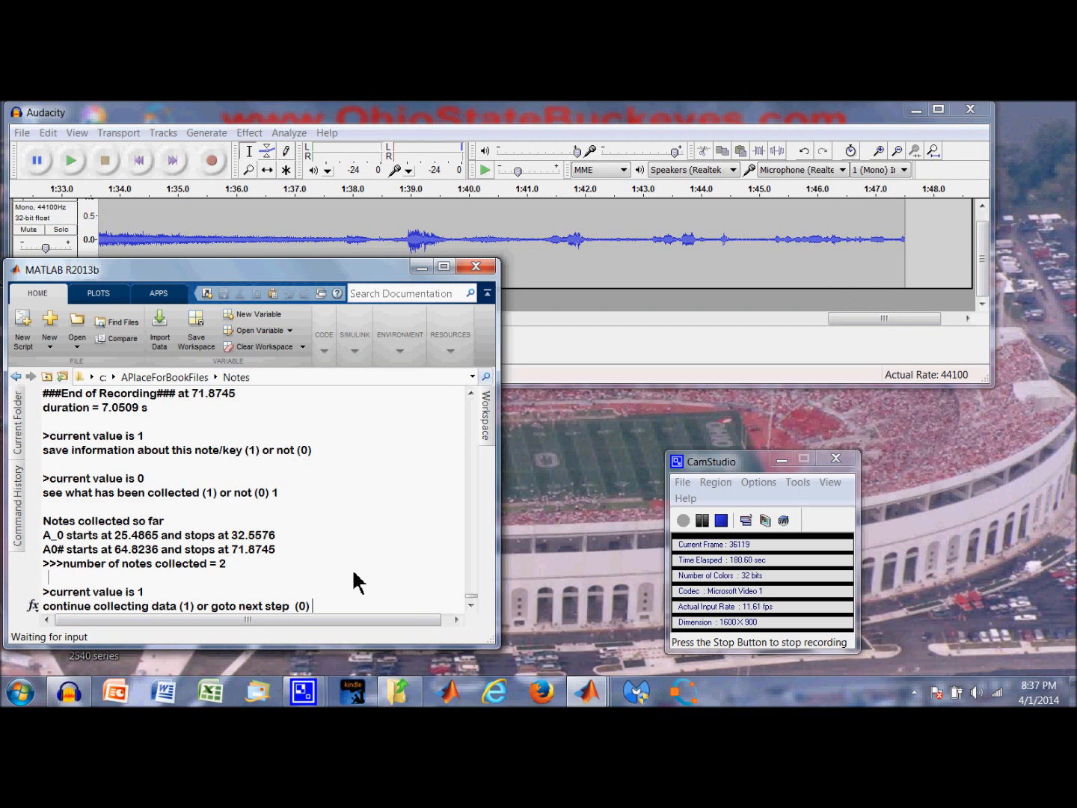
{"action": "type", "text": "0"}
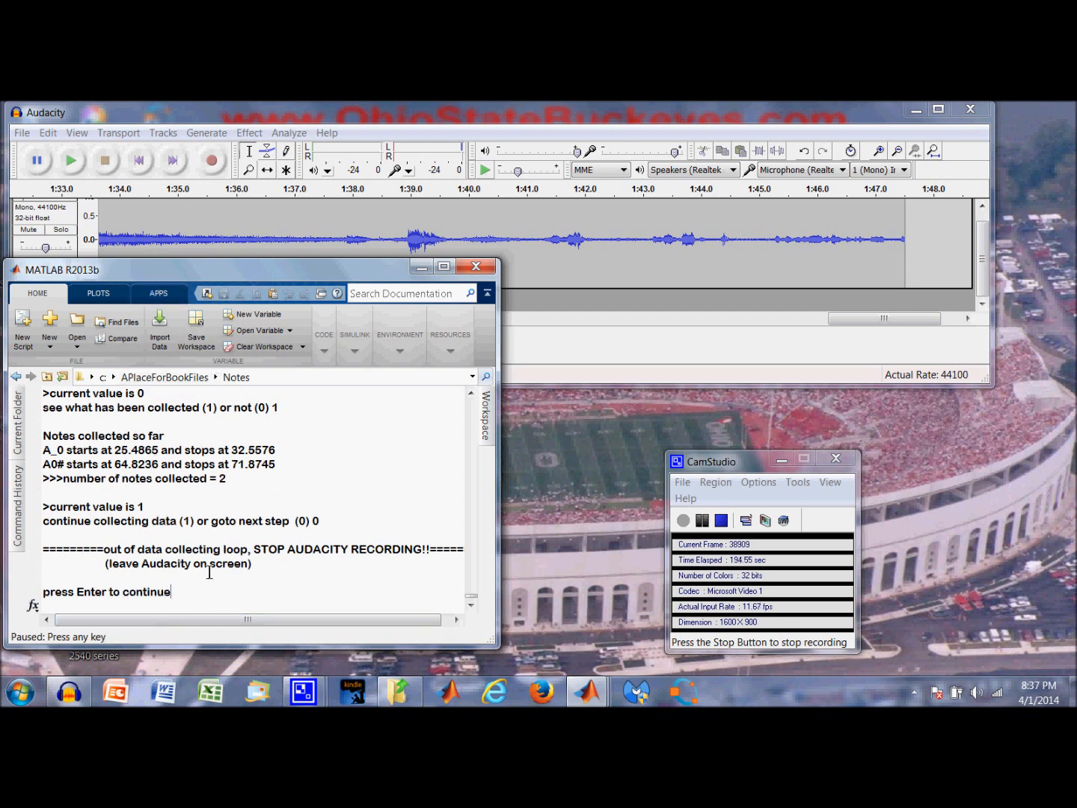
{"action": "key", "text": "enter"}
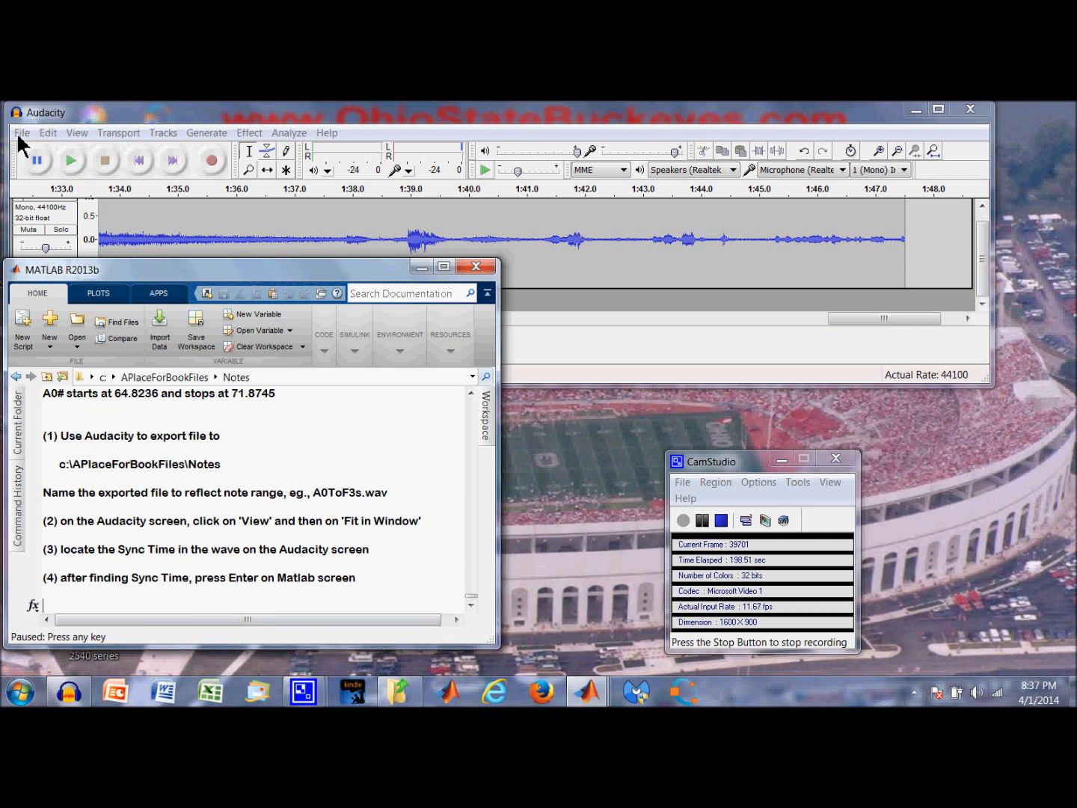
- Export the recording as A0ToA0s.wav into the Notes folder, replacing the existing file
{"action": "left_click", "coordinate": [22, 131]}
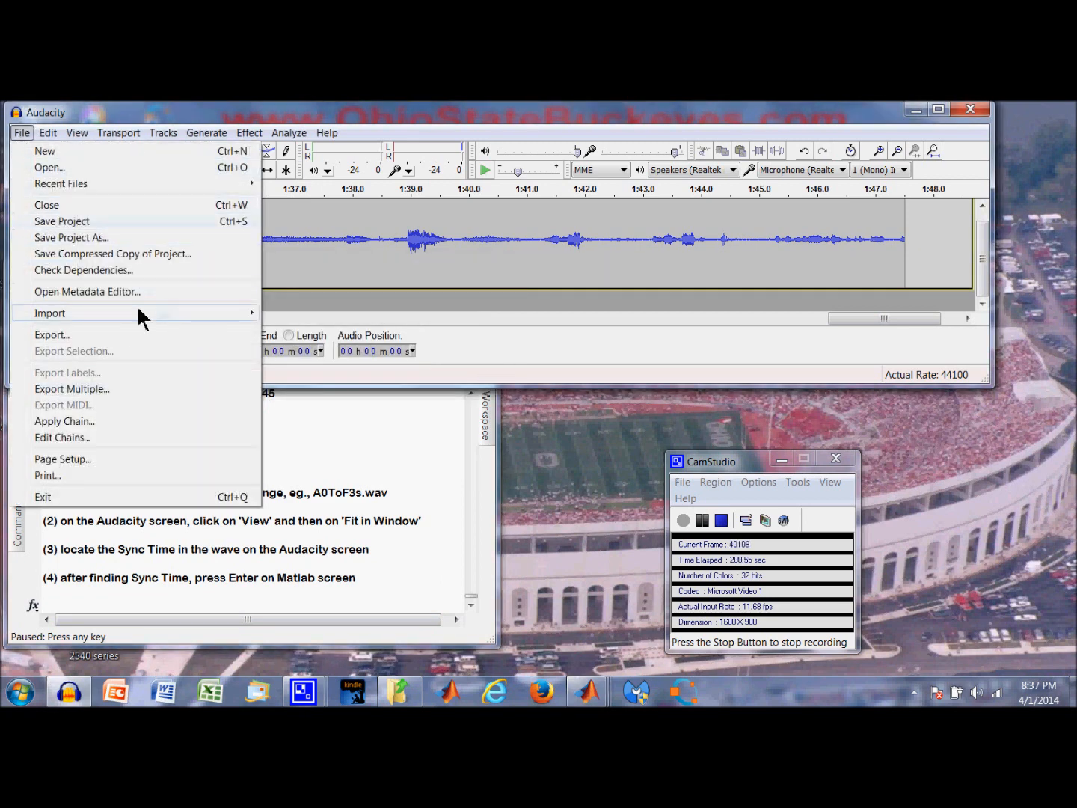
{"action": "mouse_move", "coordinate": [60, 341]}
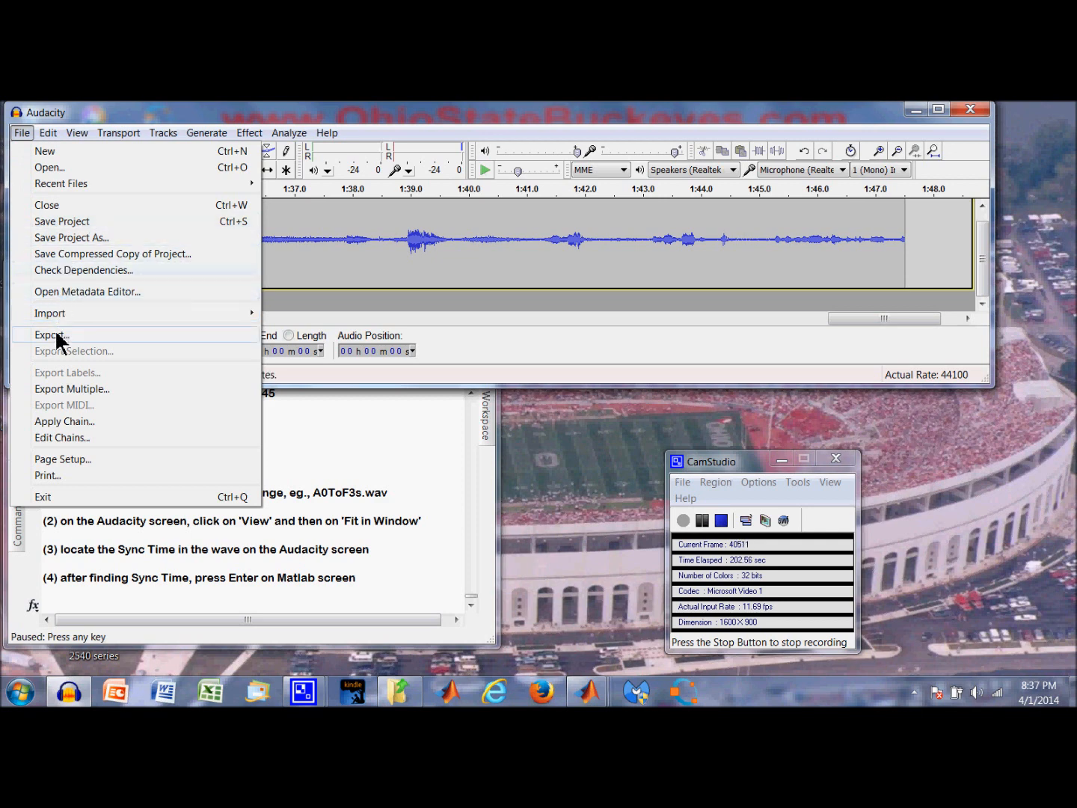
{"action": "left_click", "coordinate": [50, 333]}
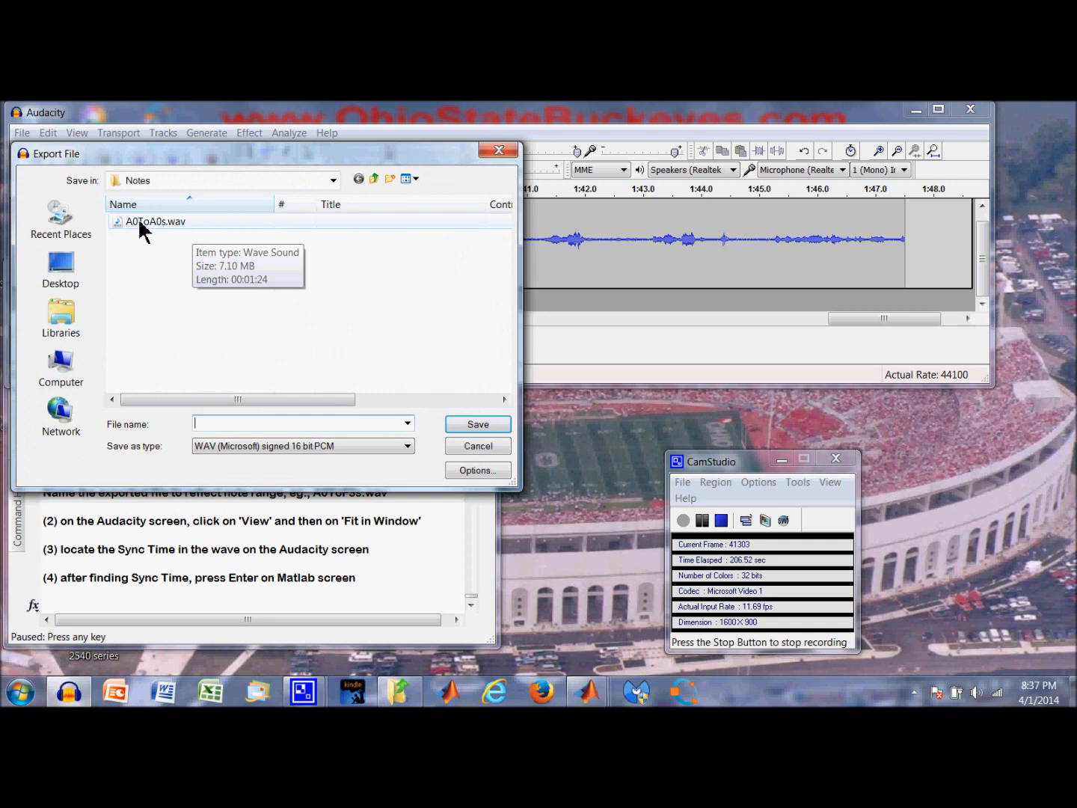
{"action": "left_click", "coordinate": [155, 221]}
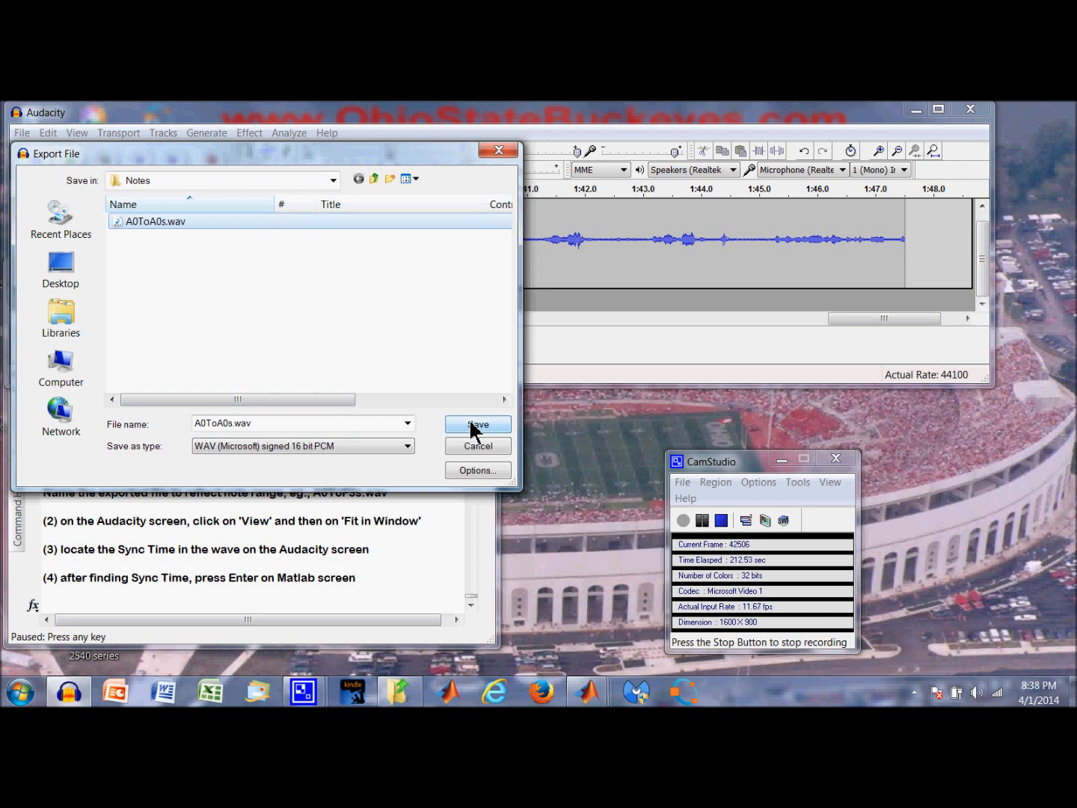
{"action": "mouse_move", "coordinate": [342, 334]}
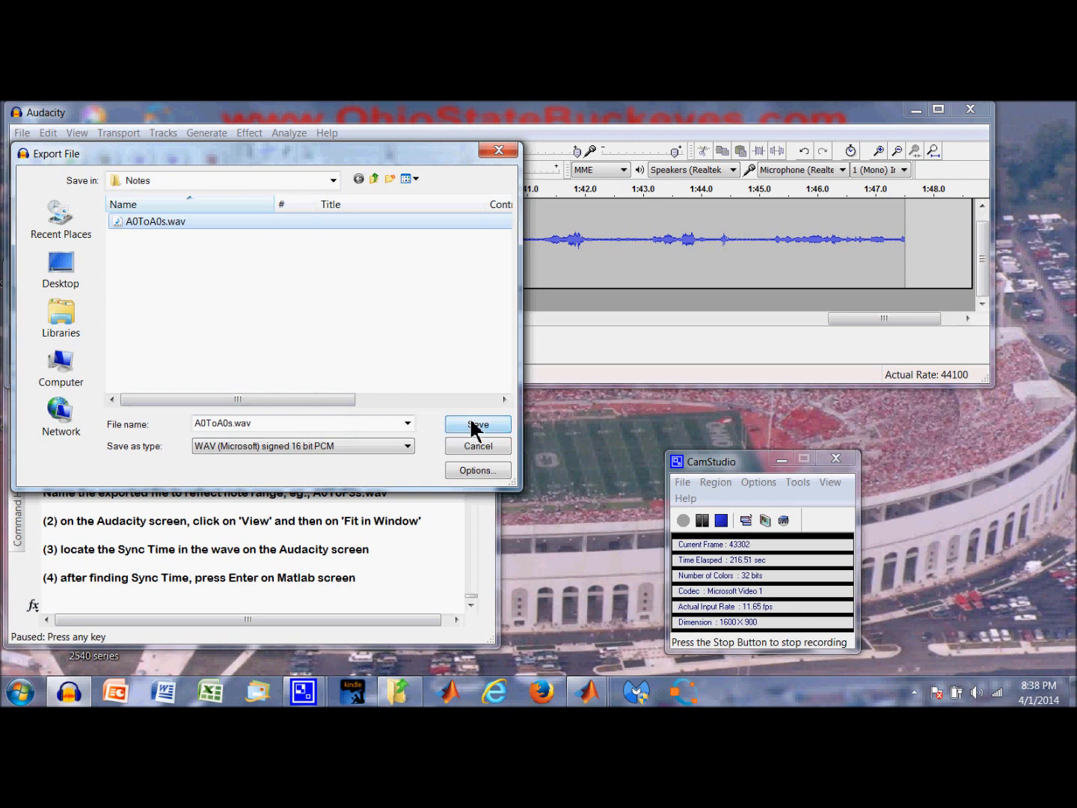
{"action": "left_click", "coordinate": [475, 425]}
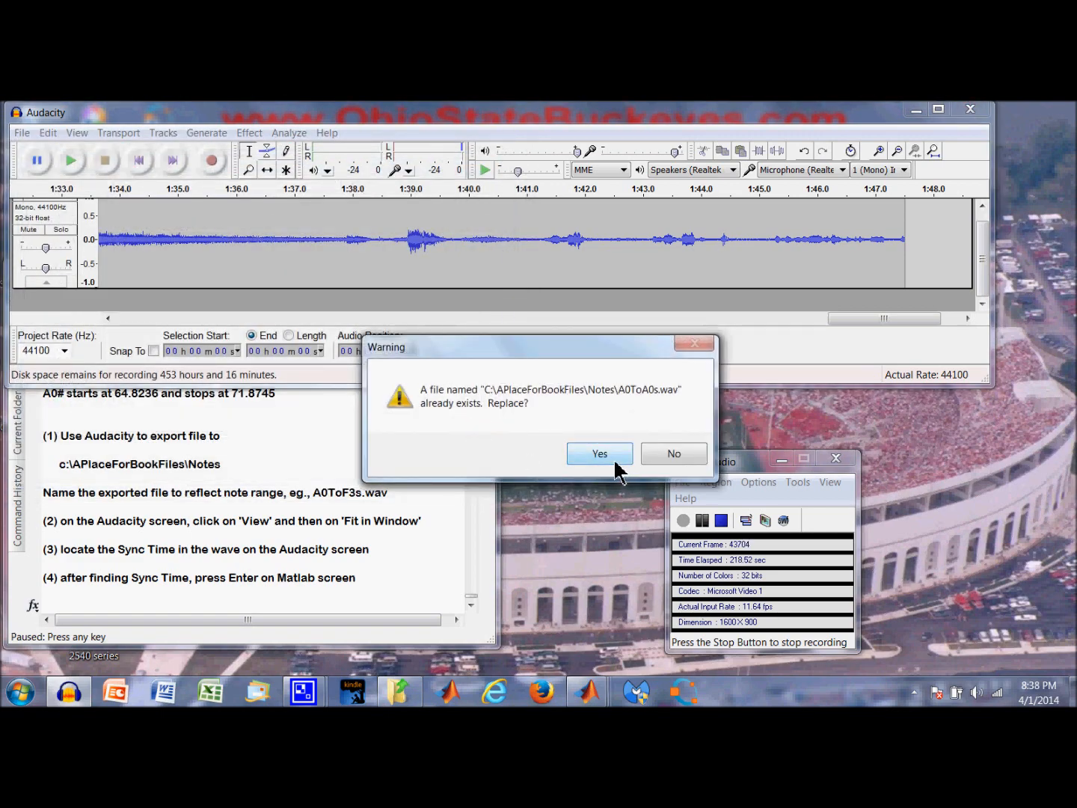
{"action": "left_click", "coordinate": [598, 454]}
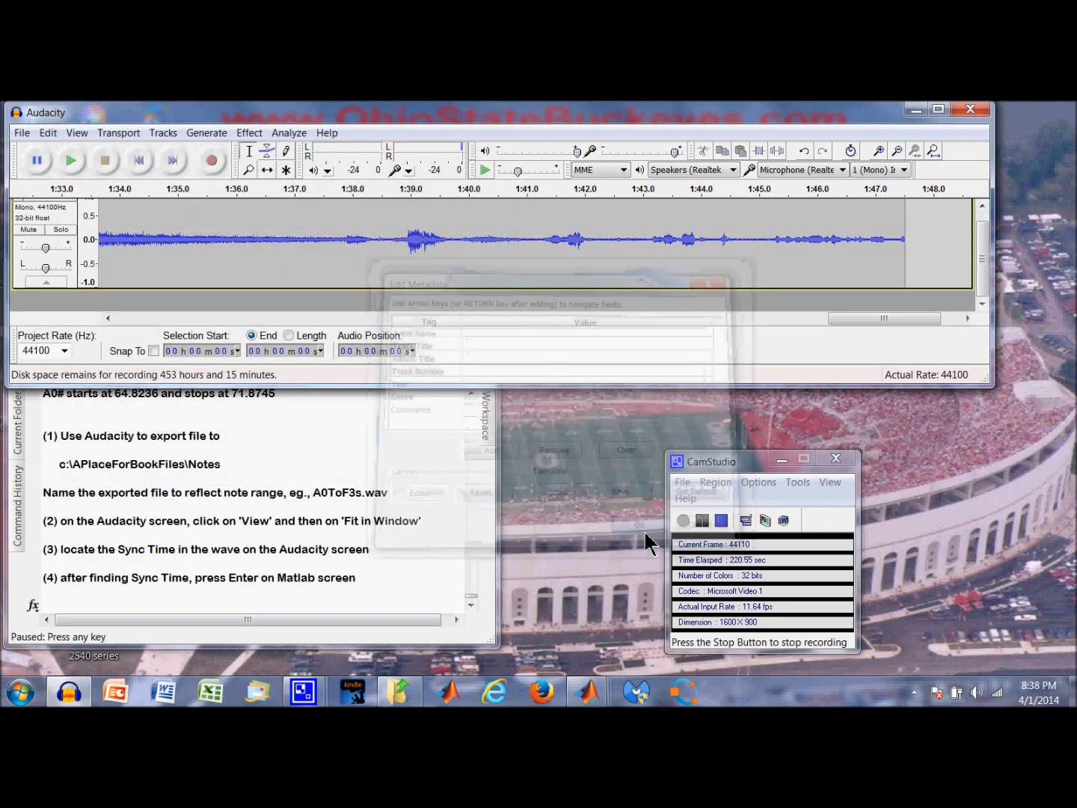
- Accept the metadata to finish the export and return to the recorded track
{"action": "left_click", "coordinate": [631, 524]}
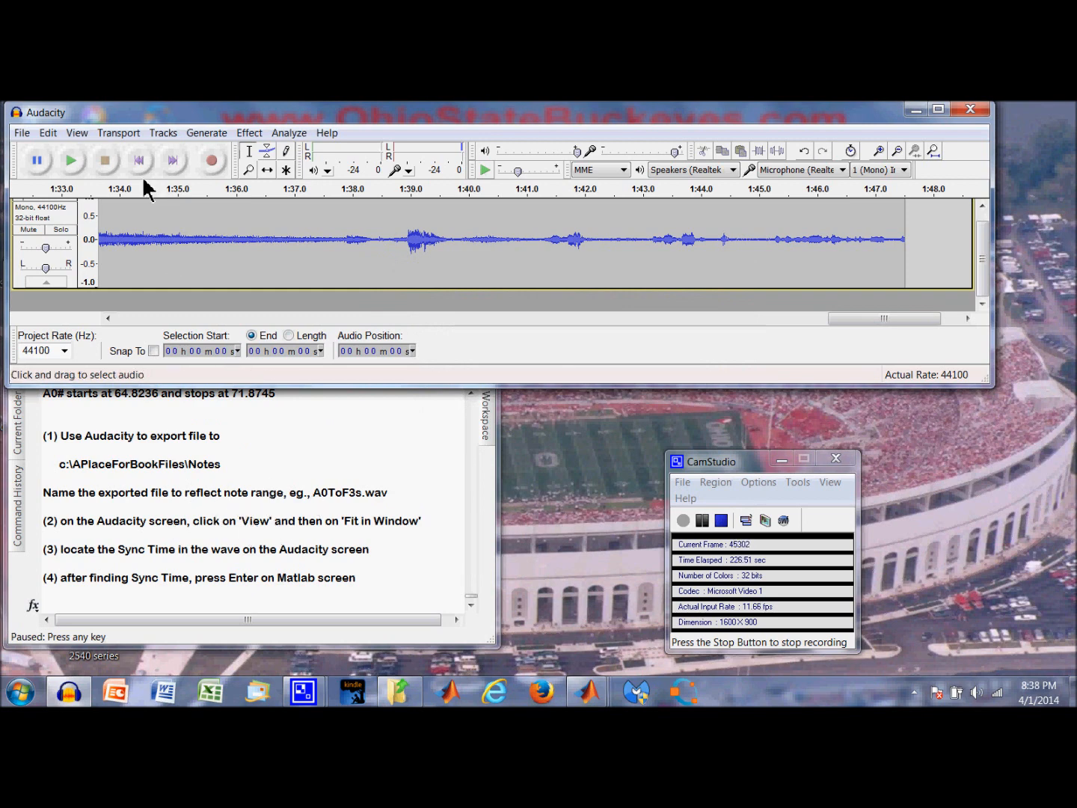
{"action": "left_click", "coordinate": [118, 132]}
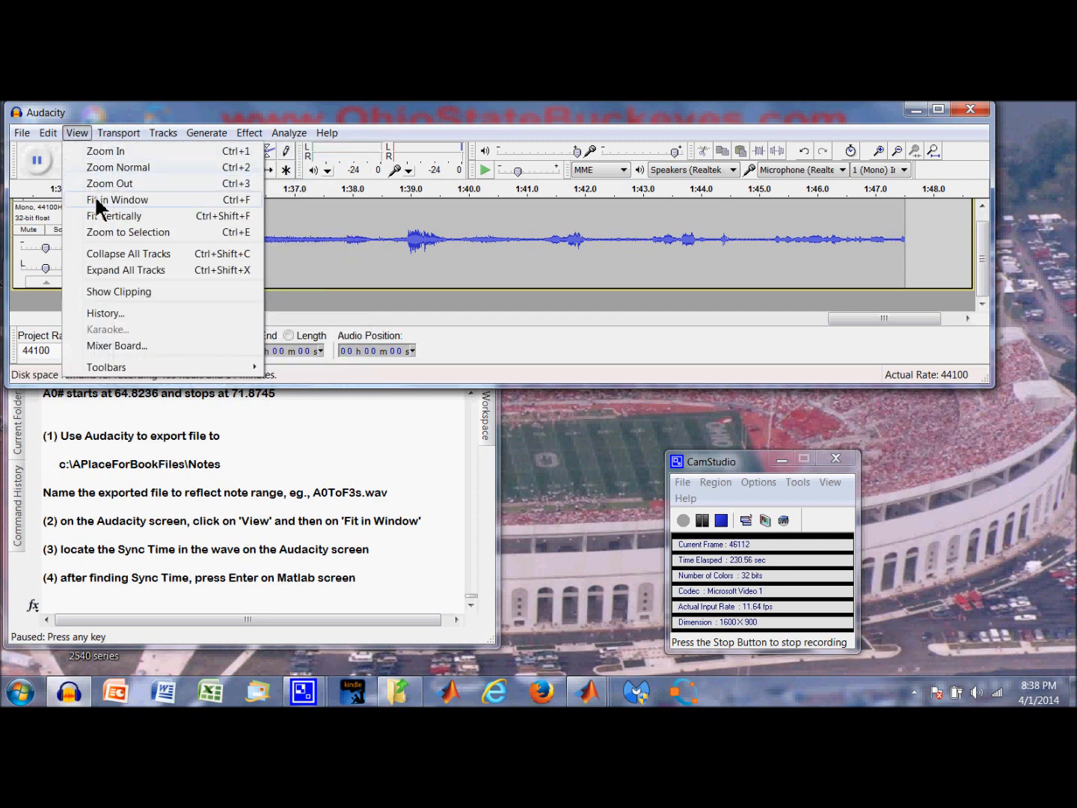
- Fit the recording in the window, select the sync beep and zoom in on its onset near 26.2 s
{"action": "left_click", "coordinate": [116, 201]}
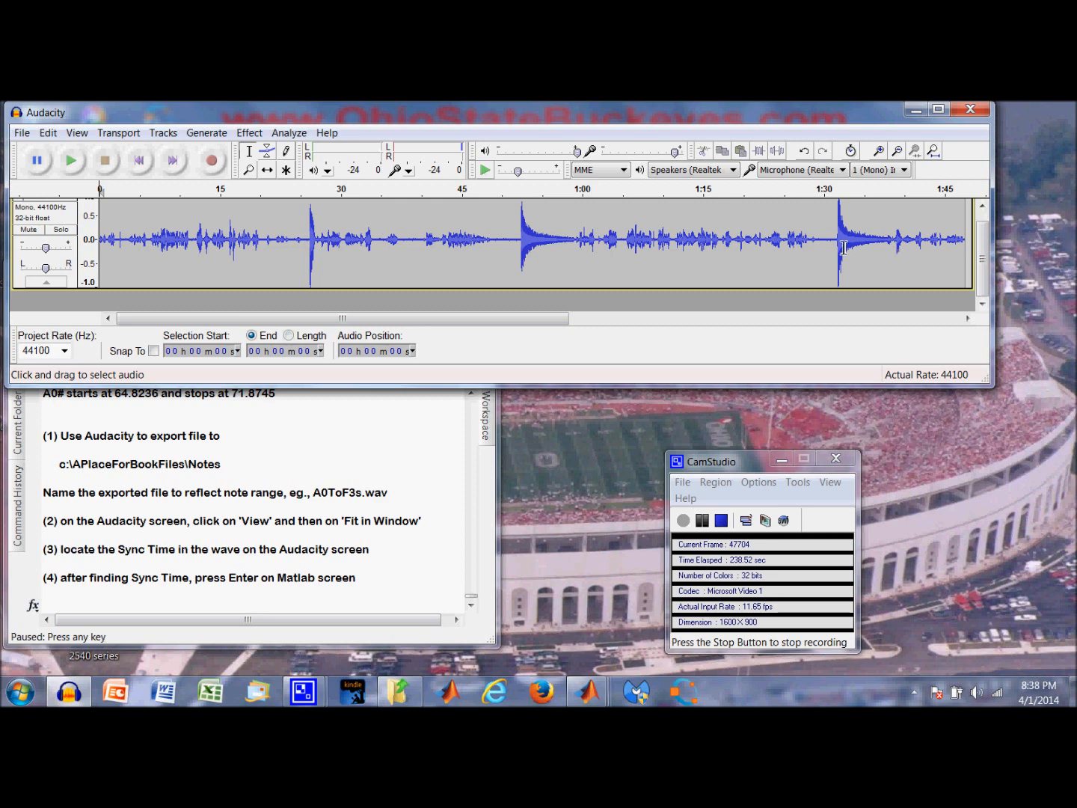
{"action": "mouse_move", "coordinate": [407, 227]}
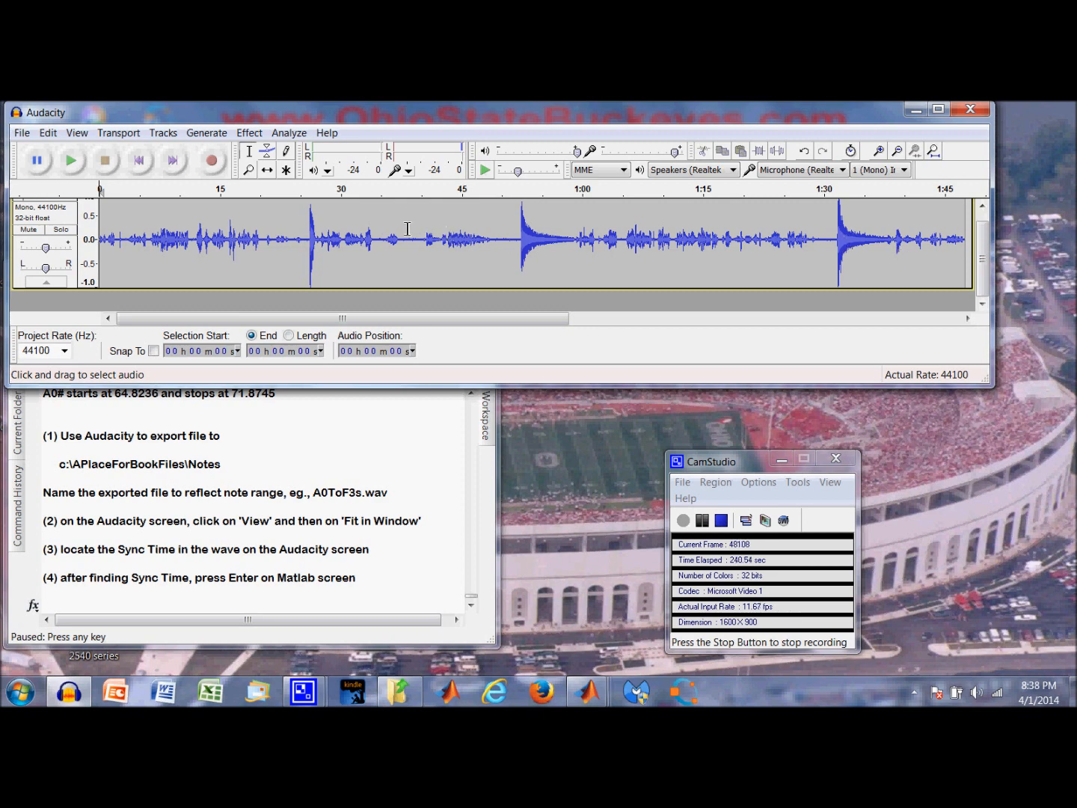
{"action": "left_click", "coordinate": [308, 239]}
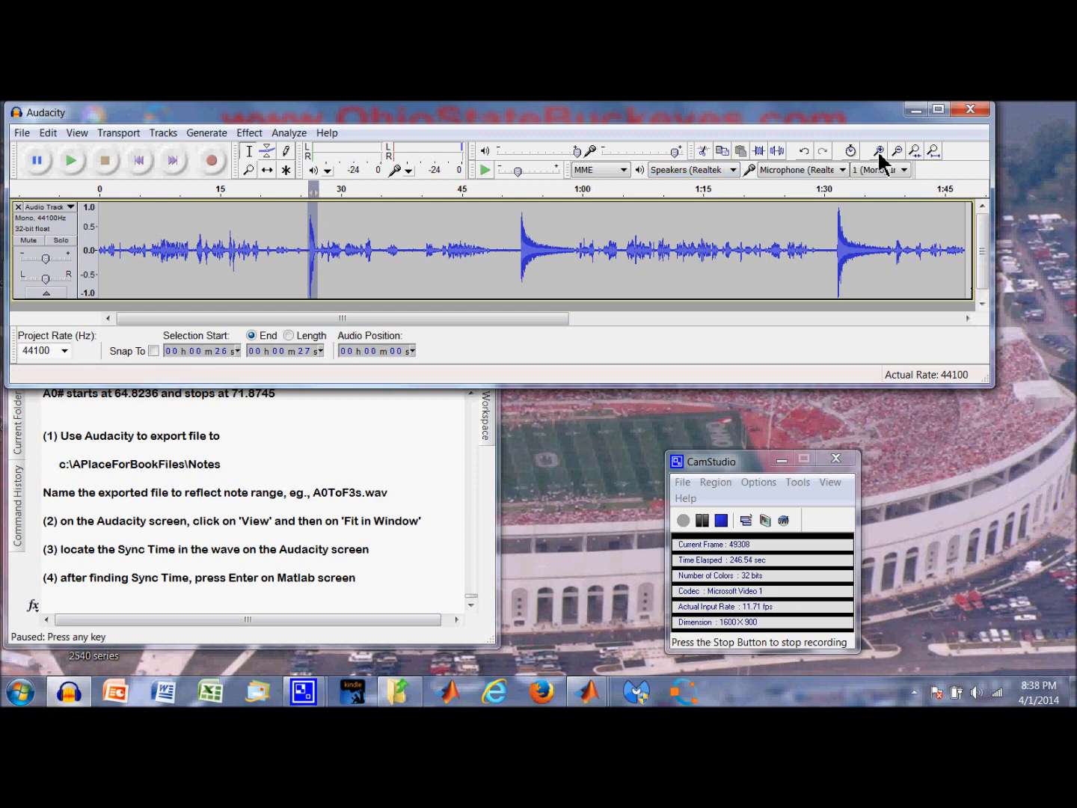
{"action": "left_click", "coordinate": [896, 150]}
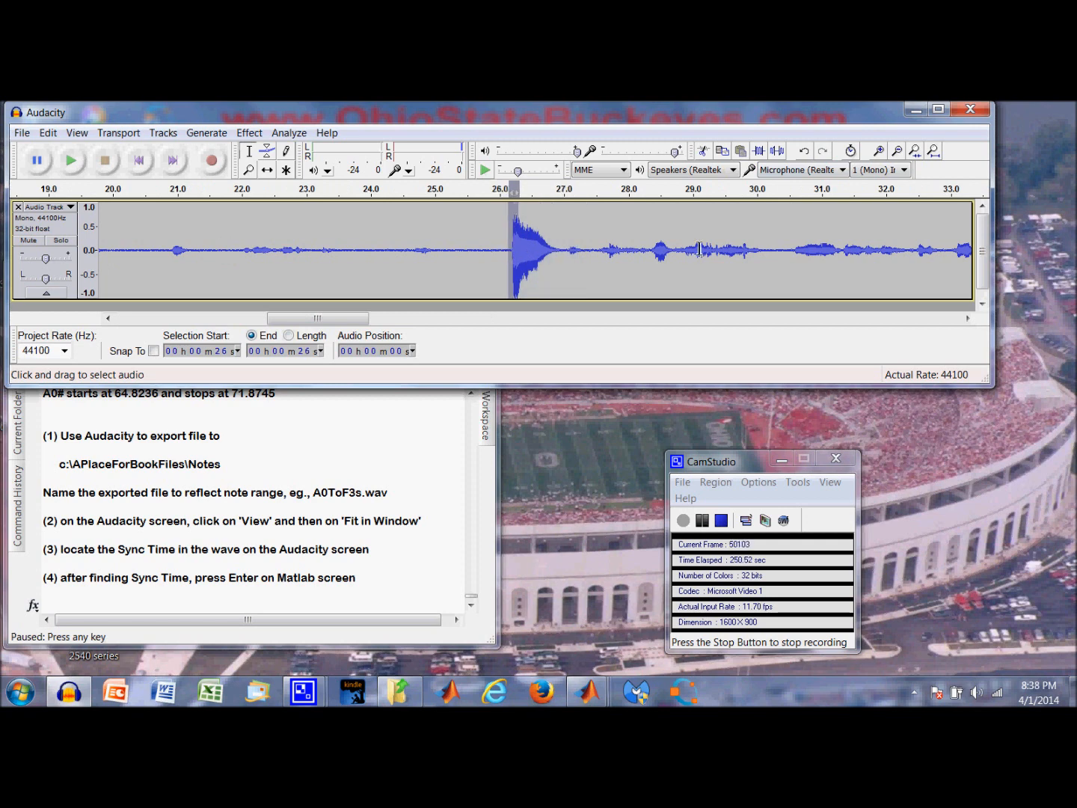
{"action": "left_click", "coordinate": [878, 150]}
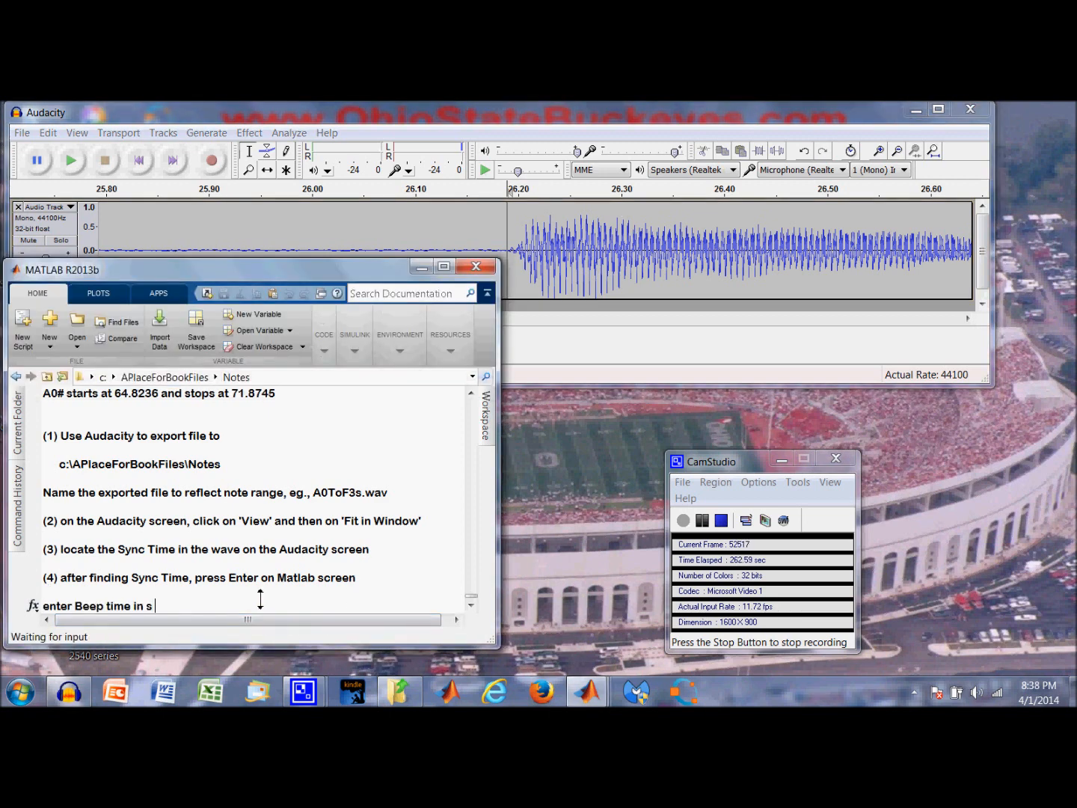
- Give the script beep time 26.19 s and save timing info under the name A0ToA0sT
{"action": "type", "text": "2"}
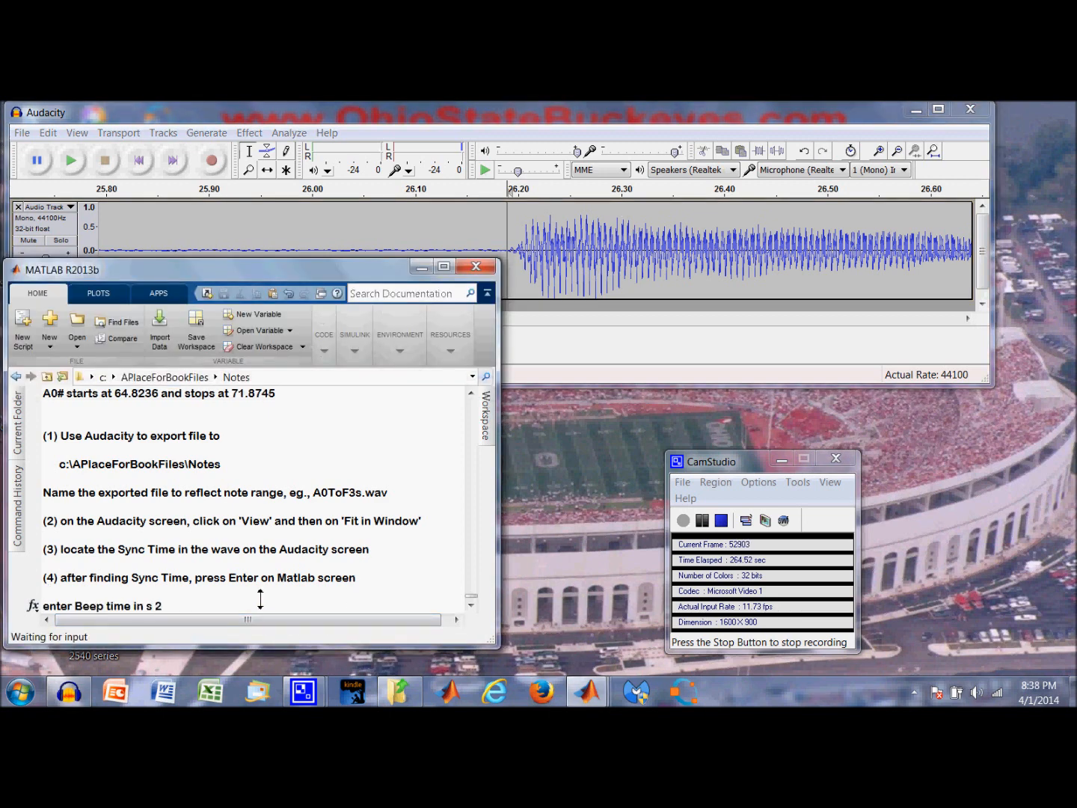
{"action": "type", "text": "6"}
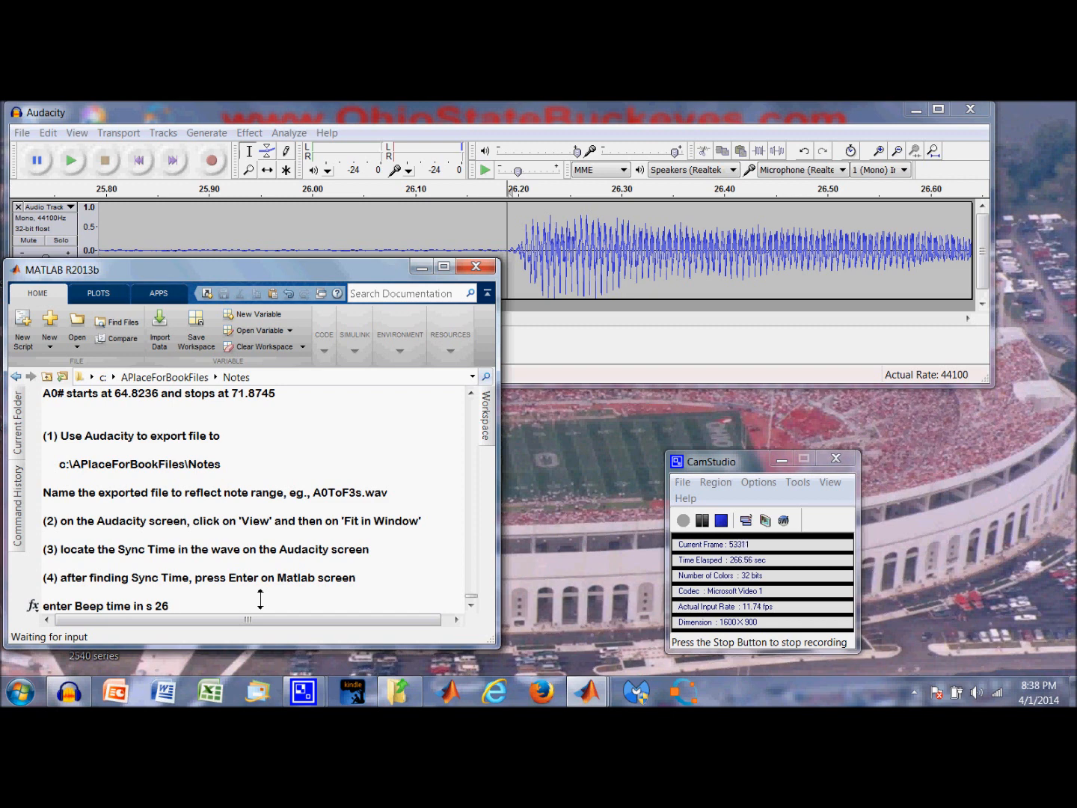
{"action": "type", "text": ".19"}
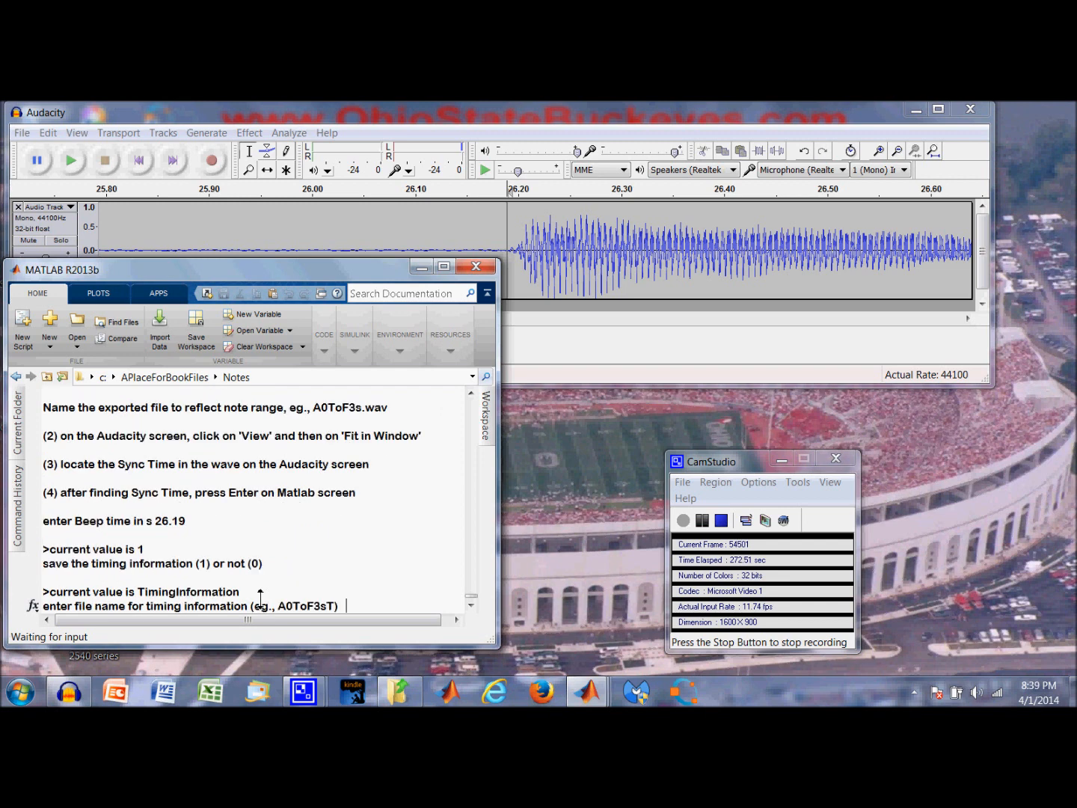
{"action": "type", "text": "A0"}
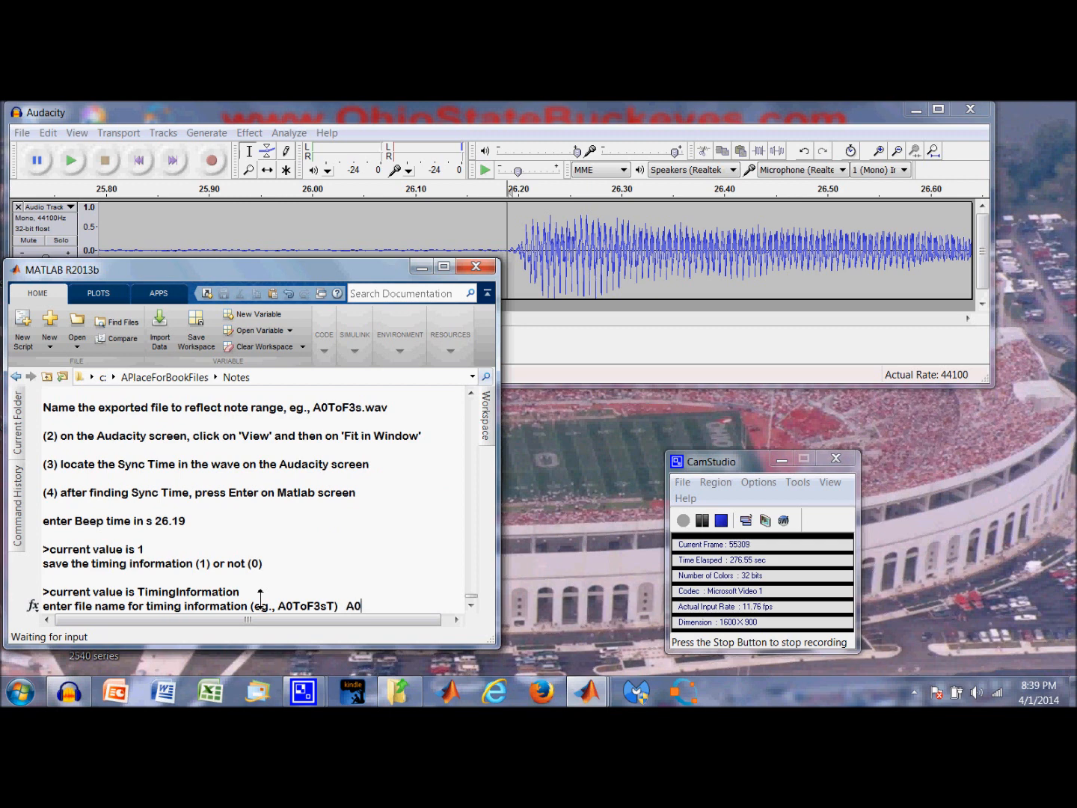
{"action": "type", "text": "ToA0s"}
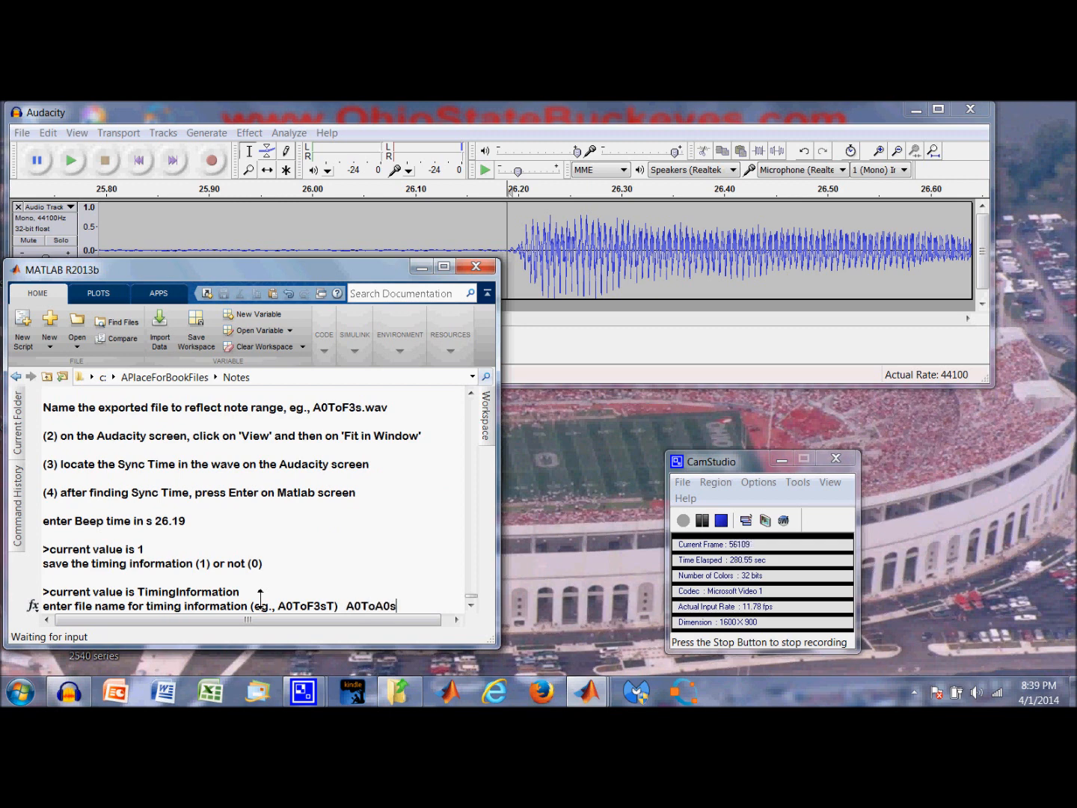
{"action": "type", "text": "T"}
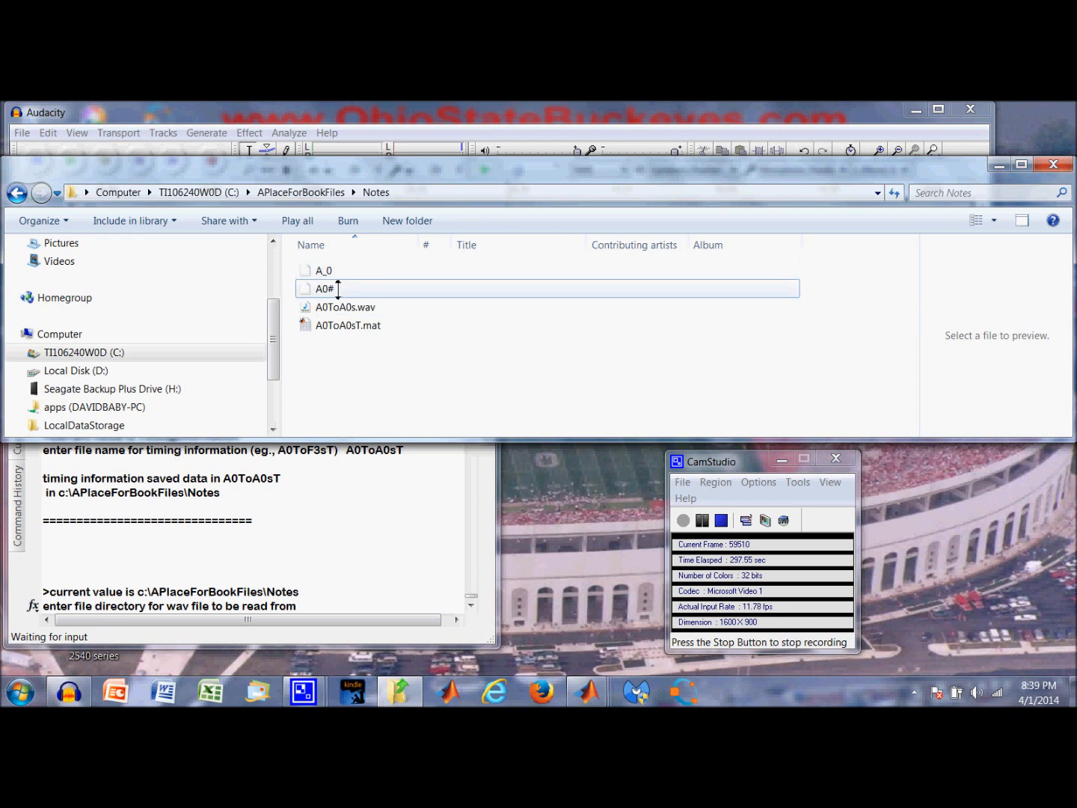
- Delete the old A_0 and A0# items from the Notes folder into the Recycle Bin
{"action": "left_click", "coordinate": [323, 269]}
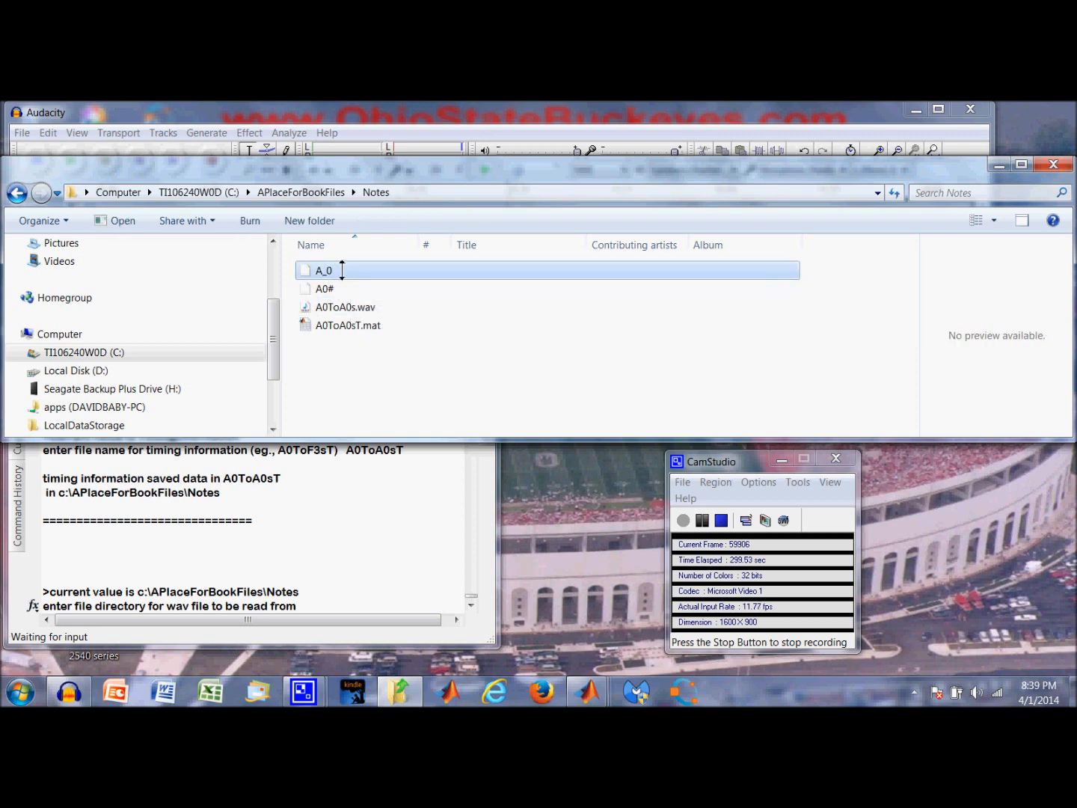
{"action": "key", "text": "Delete"}
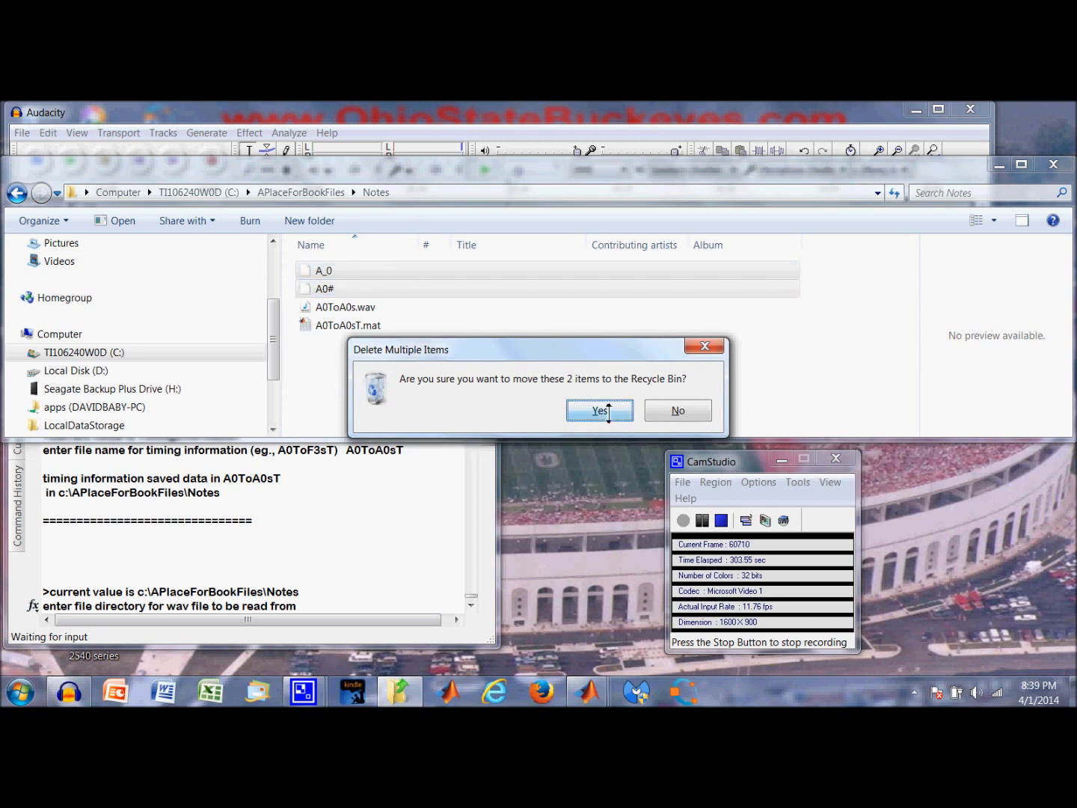
{"action": "left_click", "coordinate": [598, 410]}
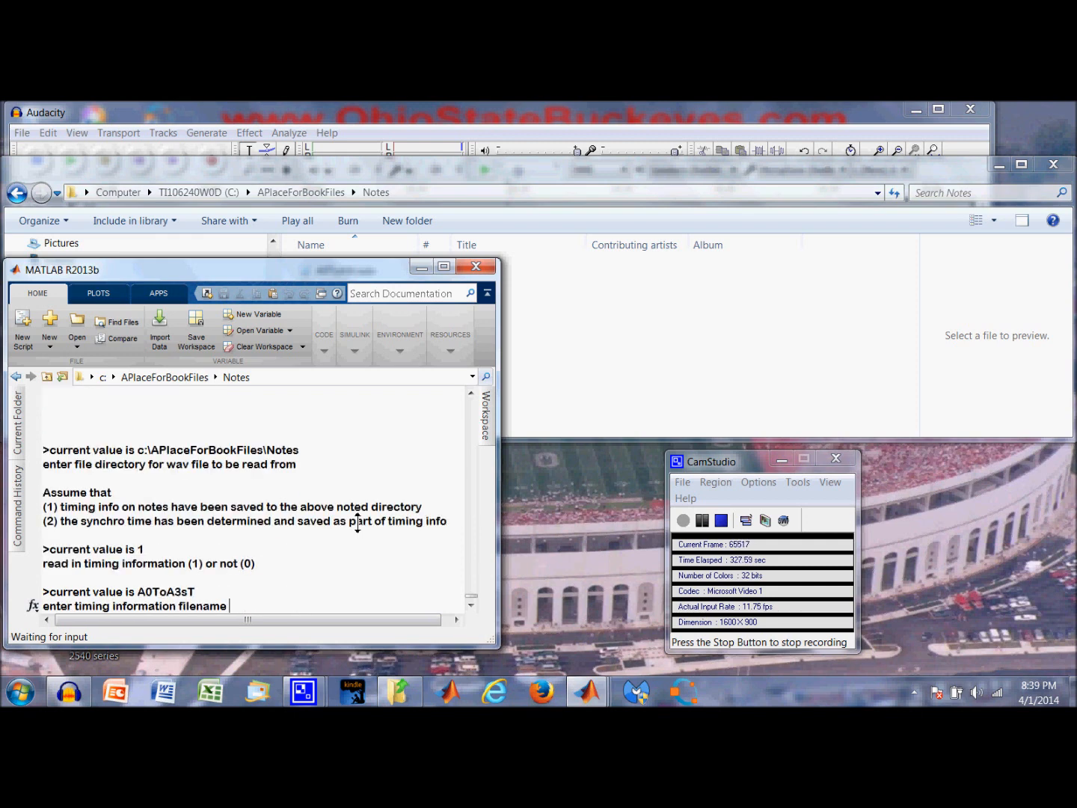
- Load A0ToA0sT timing and A0ToA0s.wav, parsing and saving notes A_0 and A0#, then choose 1 to view each wave
{"action": "type", "text": "A0ToA0sT"}
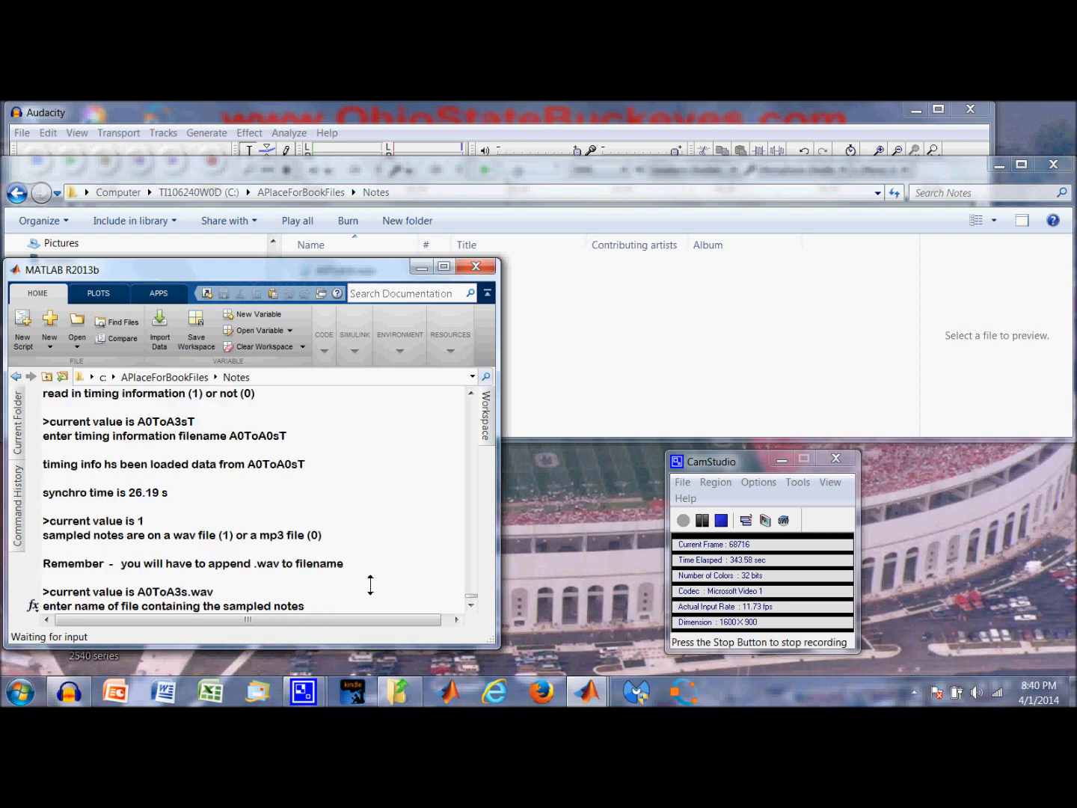
{"action": "type", "text": "A0ToA0sT"}
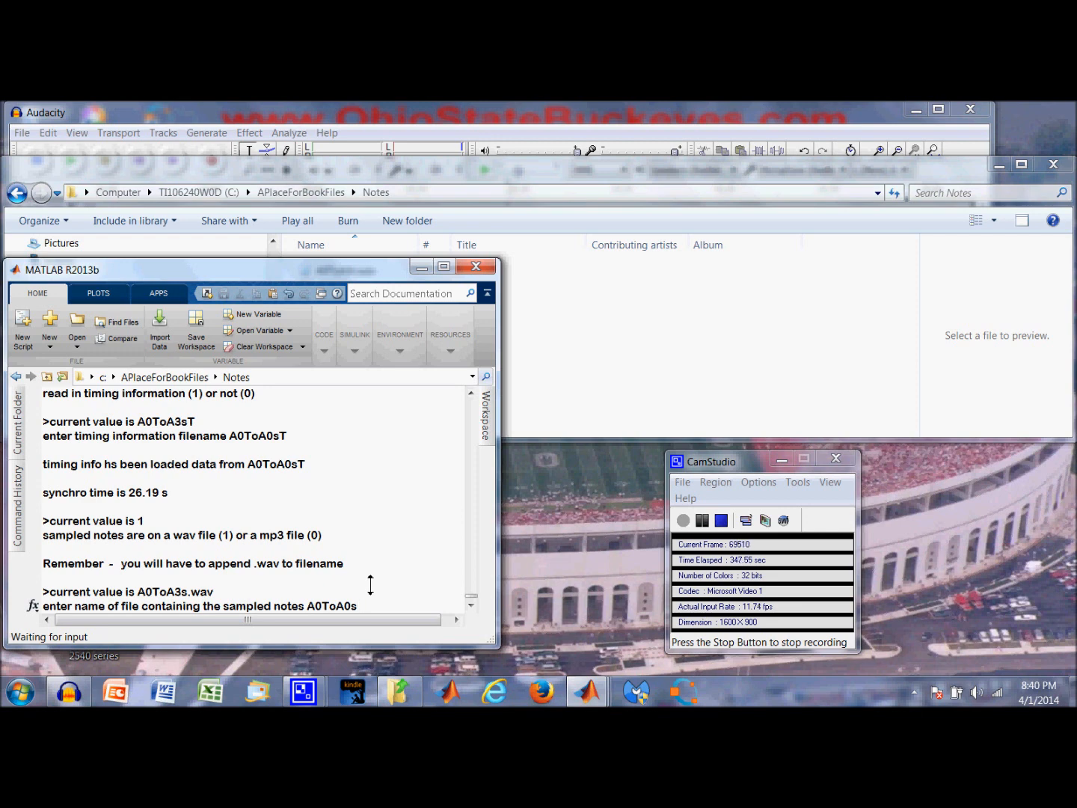
{"action": "type", "text": ".wav"}
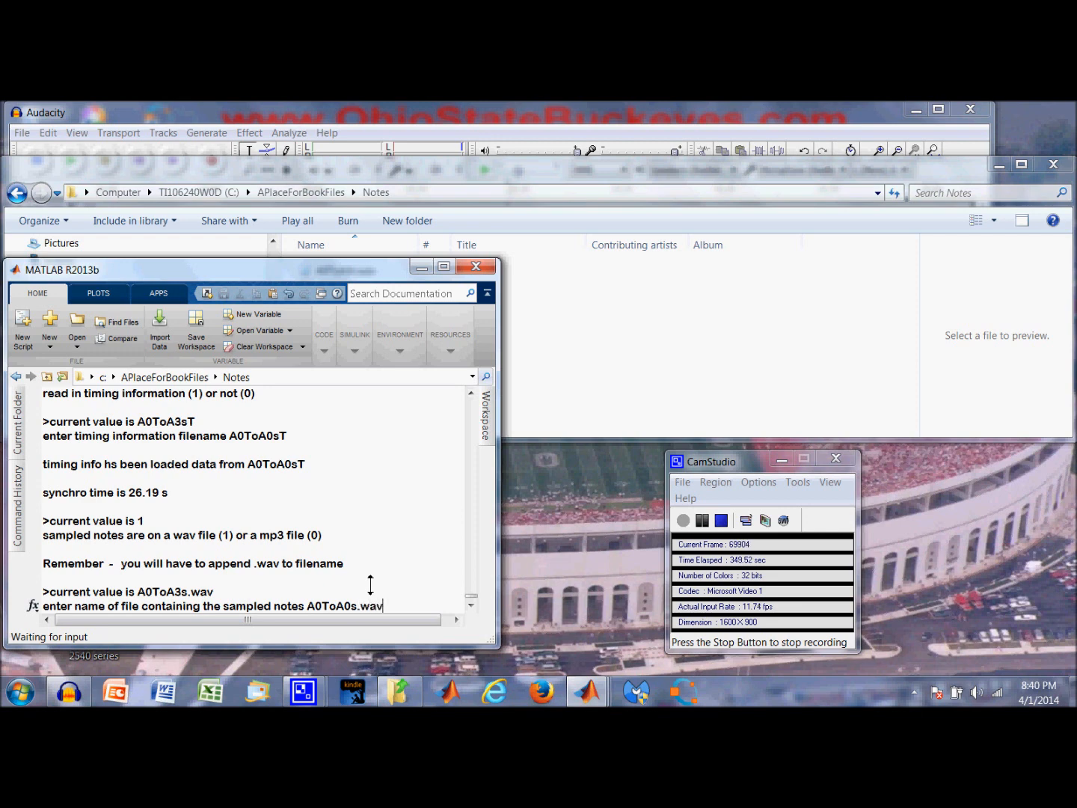
{"action": "key", "text": "enter"}
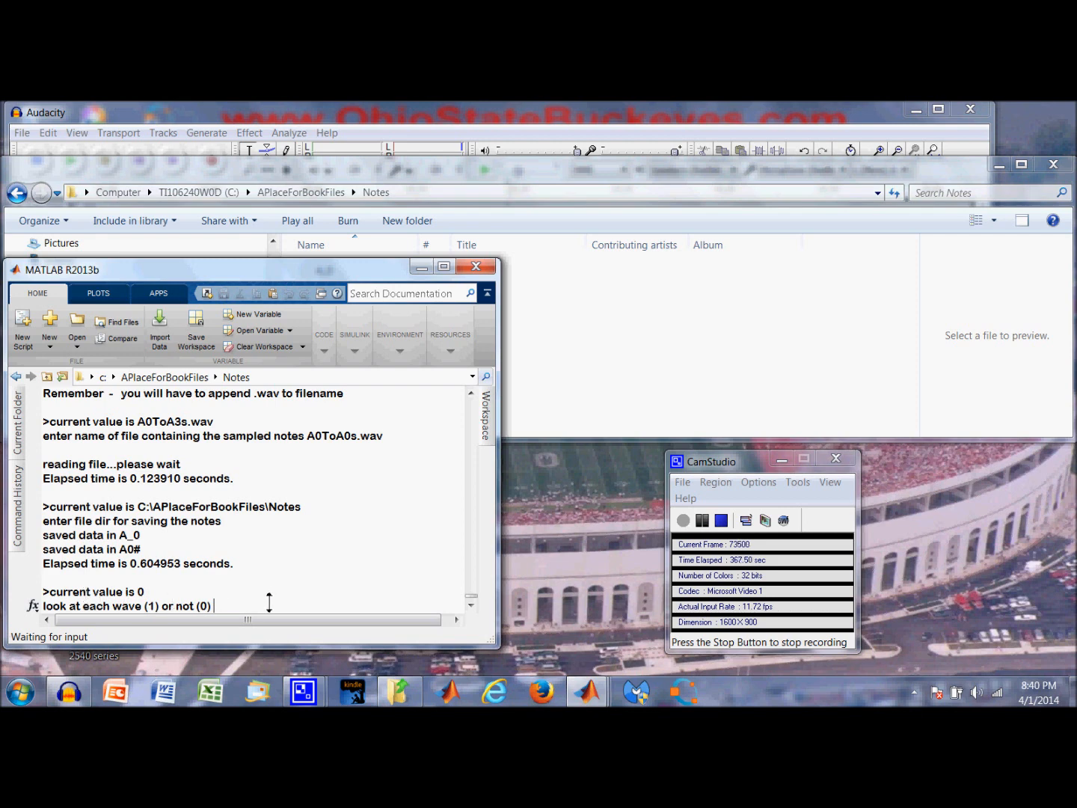
{"action": "type", "text": "1"}
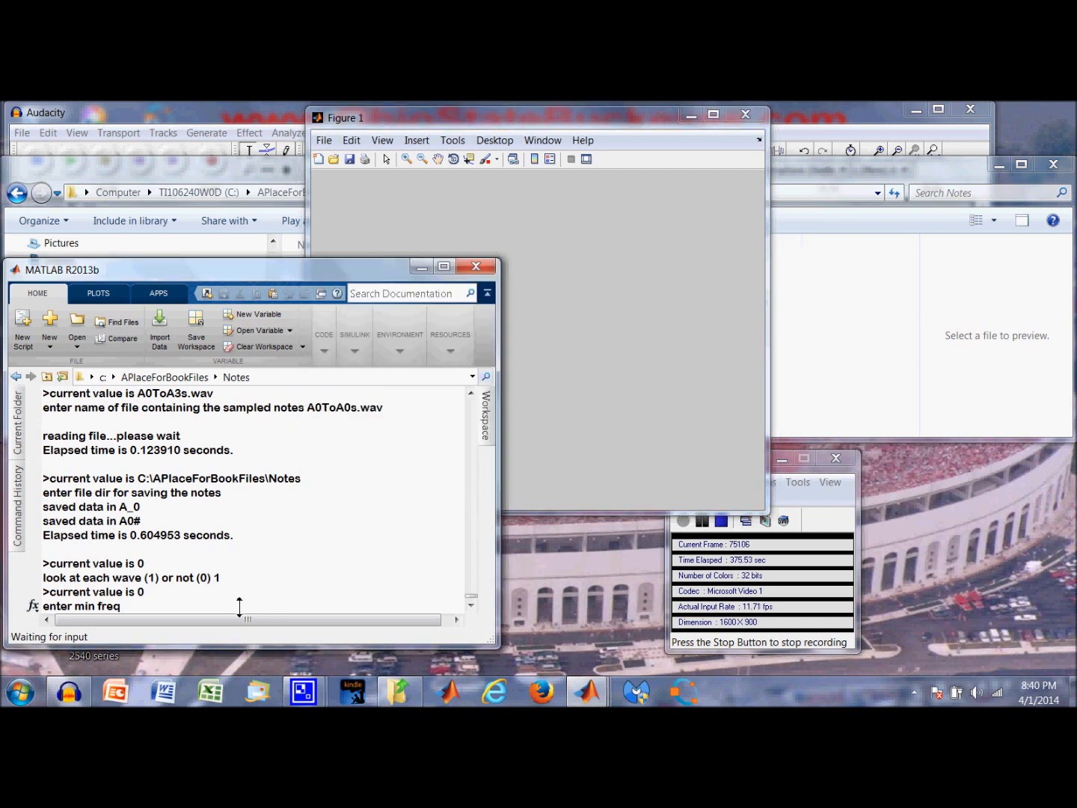
- Plot A_0's waveform and spectrum over 0 to 500 Hz, then continue to the next note
{"action": "type", "text": "22050"}
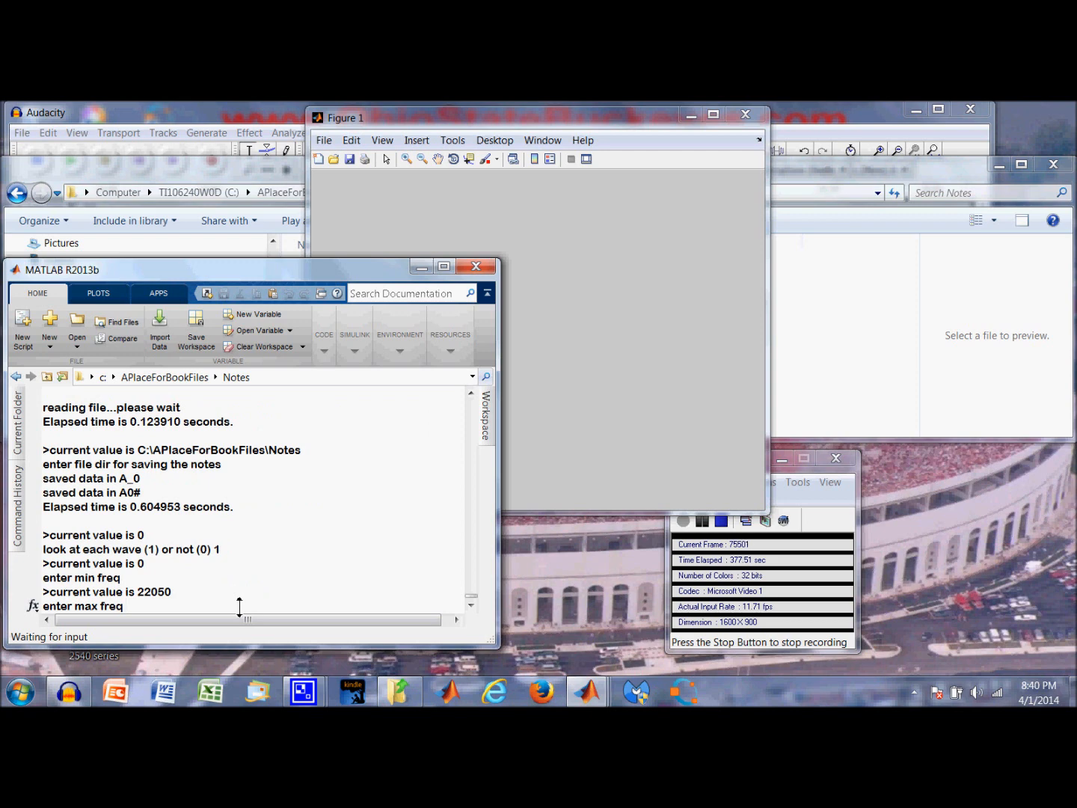
{"action": "type", "text": "500"}
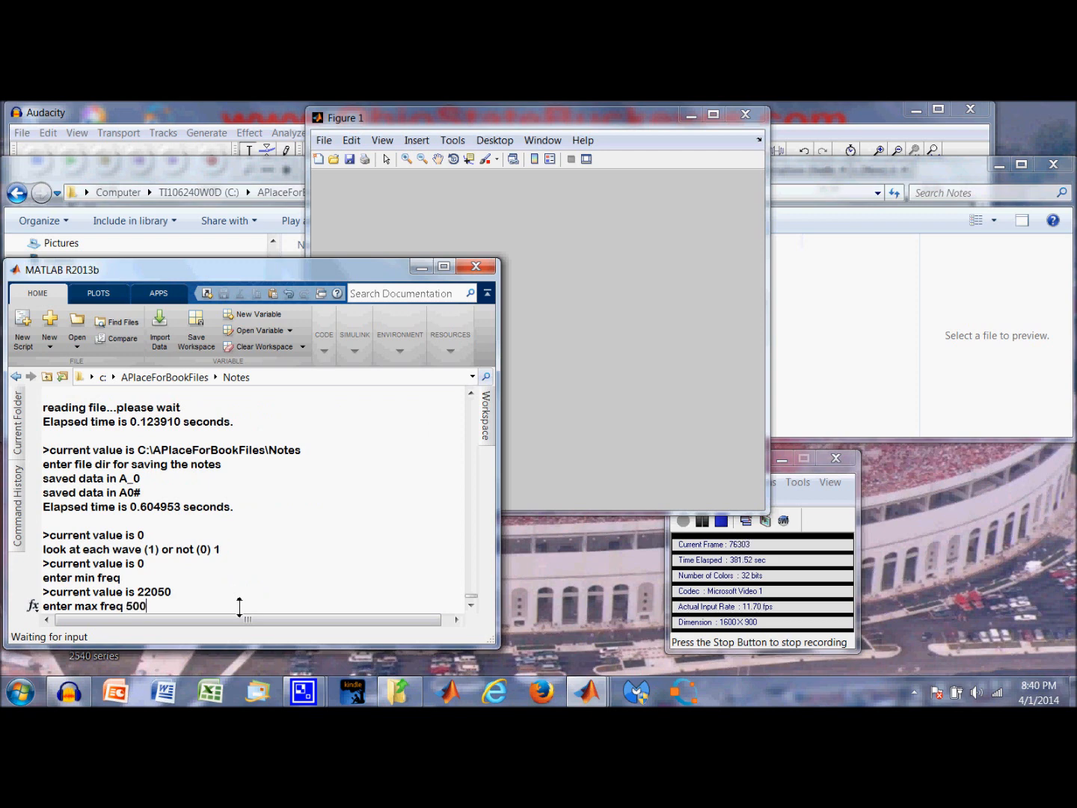
{"action": "key", "text": "enter"}
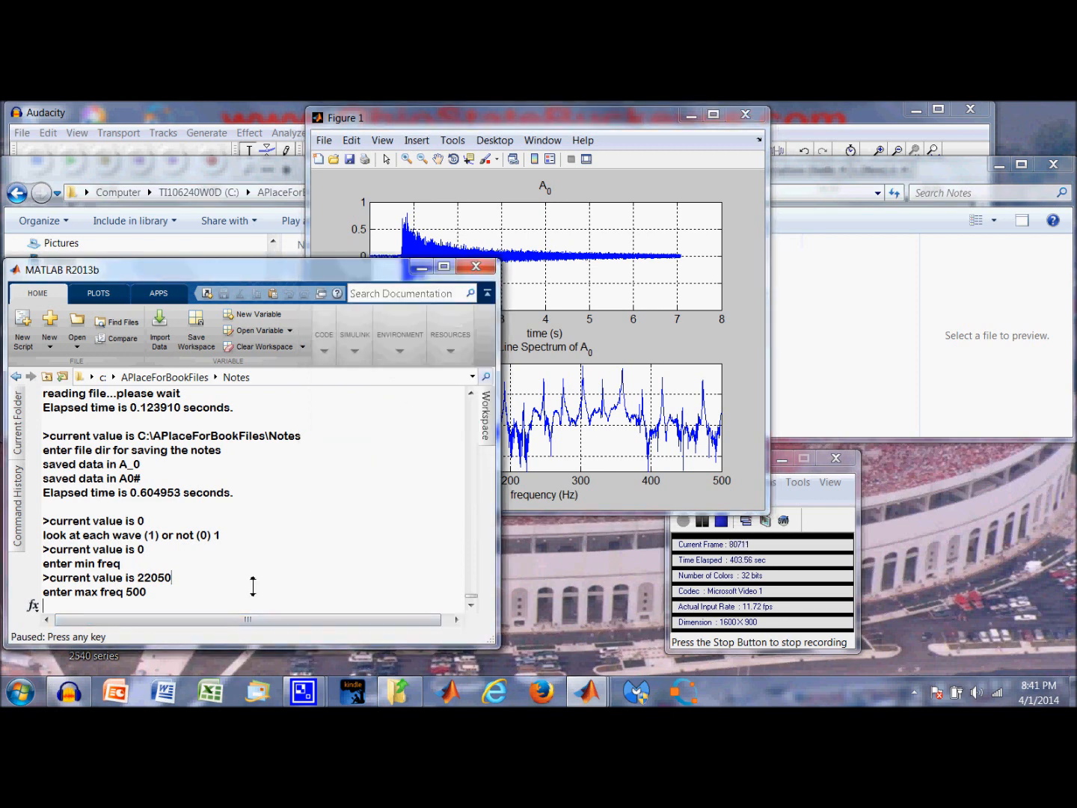
{"action": "key", "text": "Enter"}
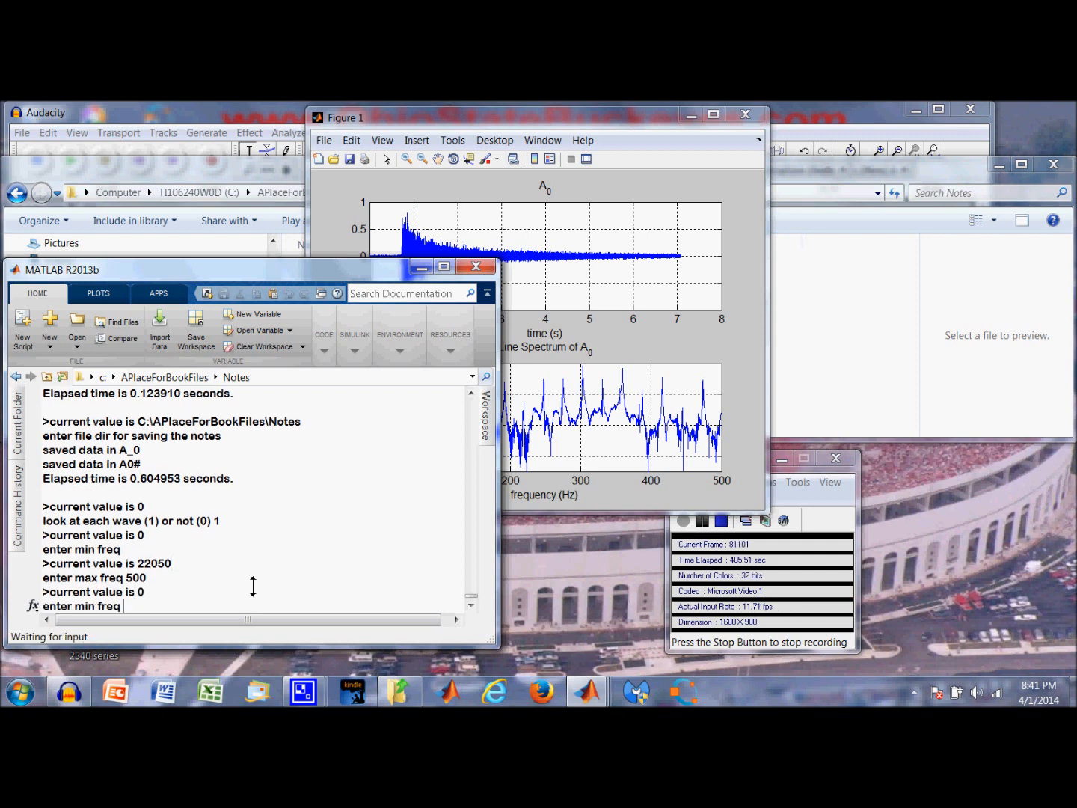